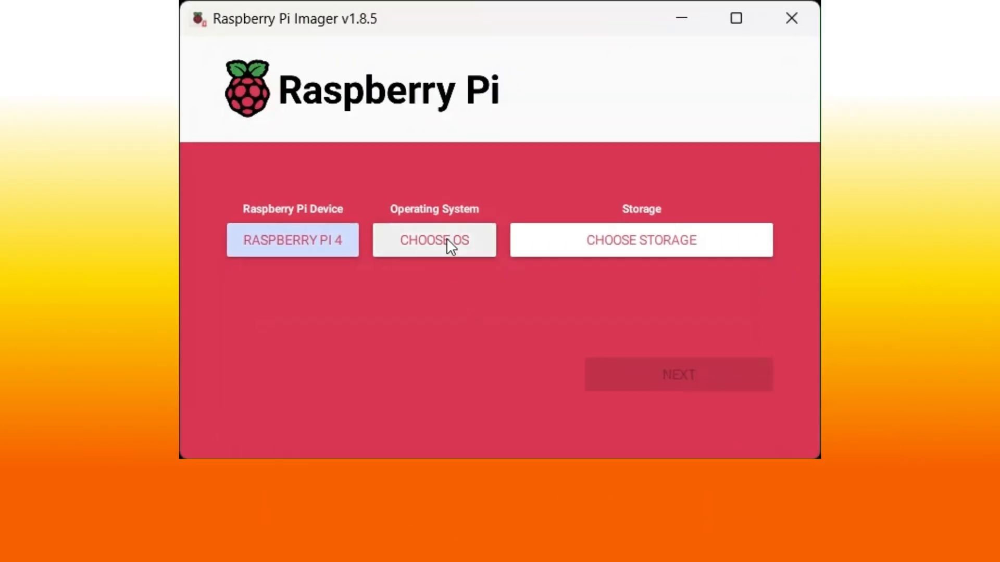
Step: Bring up the OS chooser and scroll down to the Home Assistant OS images
left_click(434, 240)
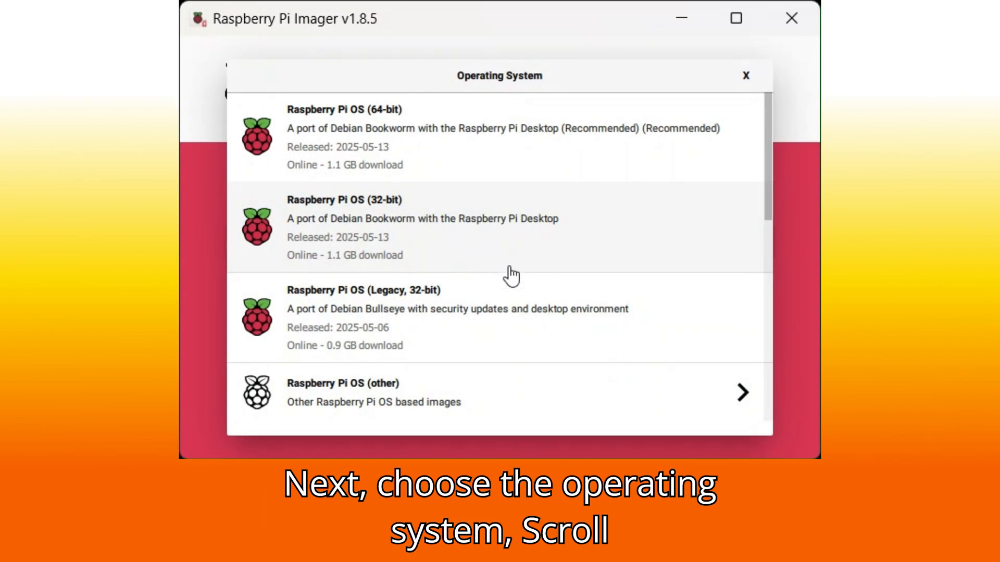
scroll("down", 3)
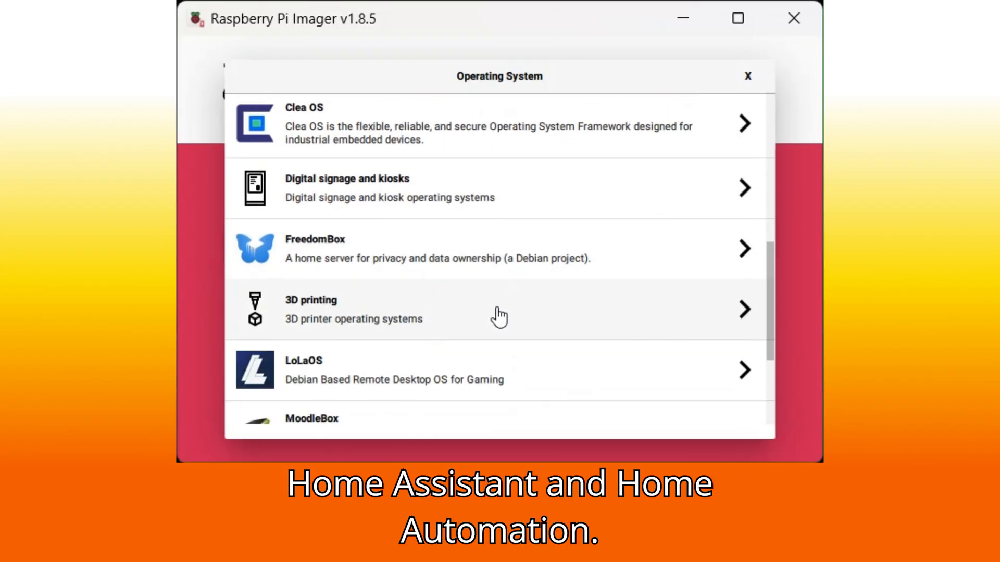
scroll("down", 3)
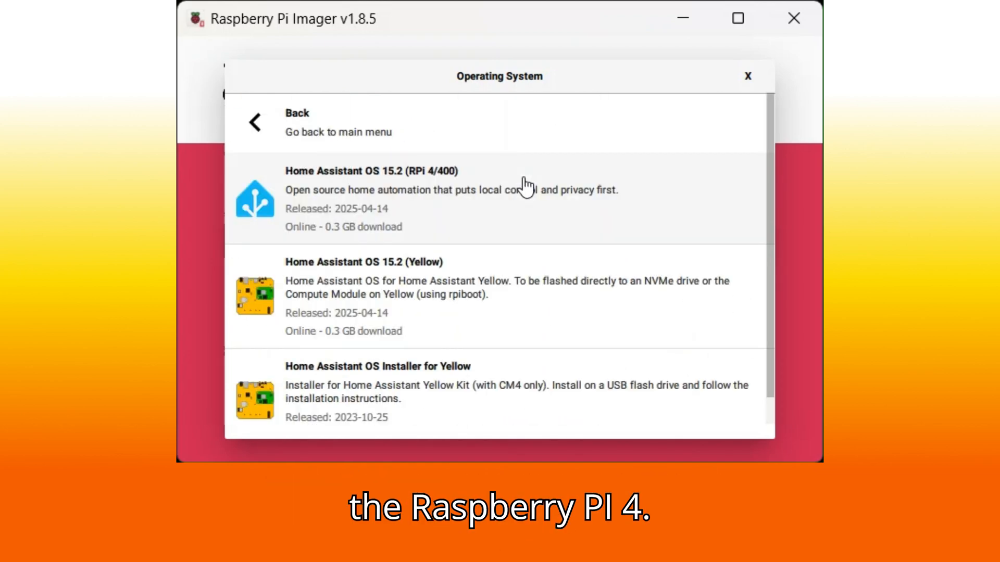
mouse_move(539, 248)
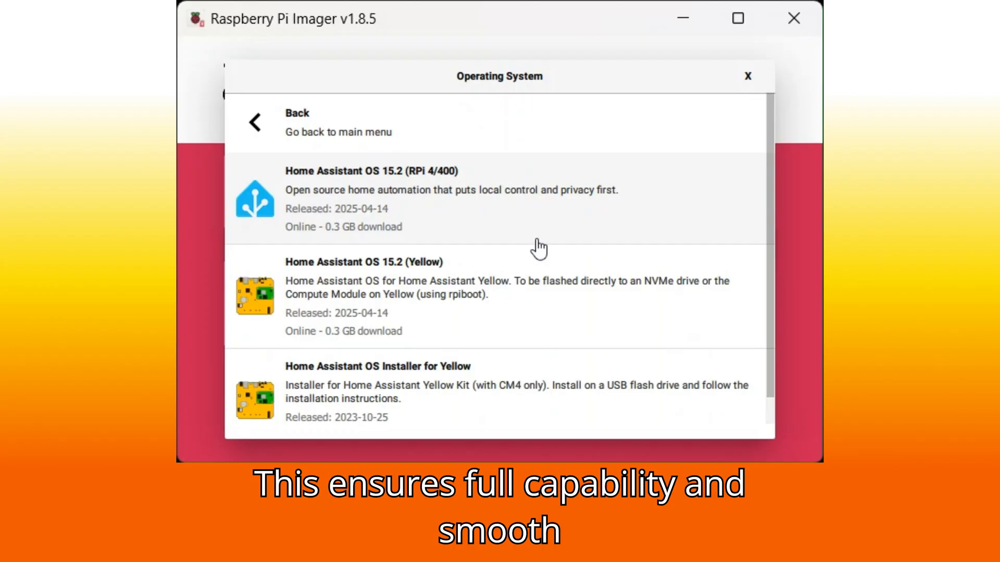
mouse_move(566, 207)
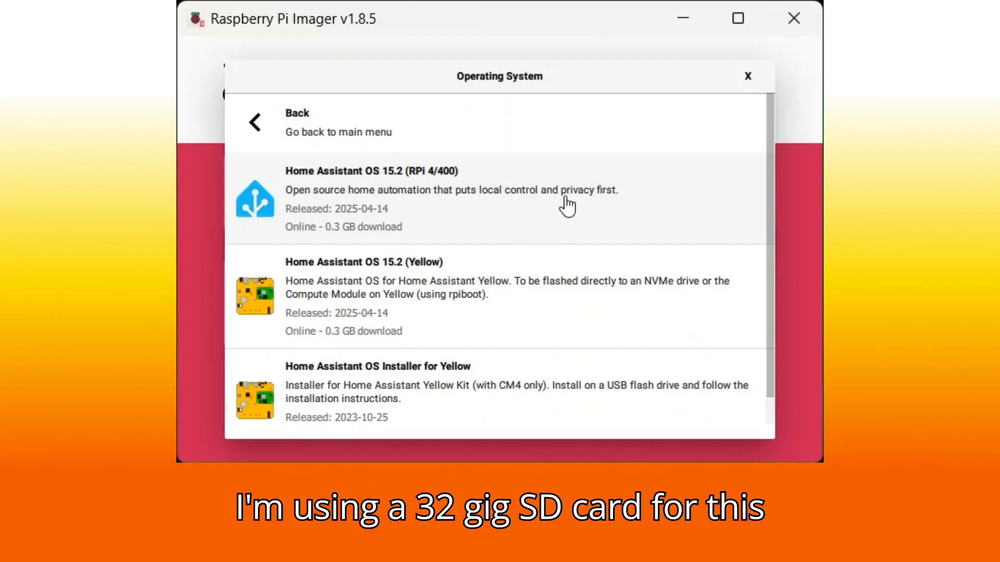
Step: Select Home Assistant OS 15.2 for Raspberry Pi 4/400
left_click(446, 198)
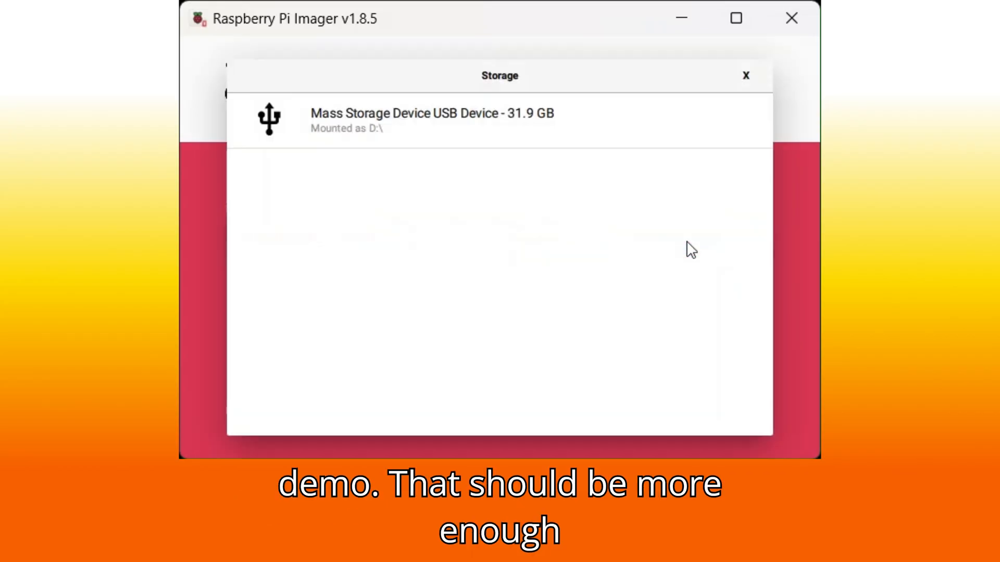
mouse_move(515, 134)
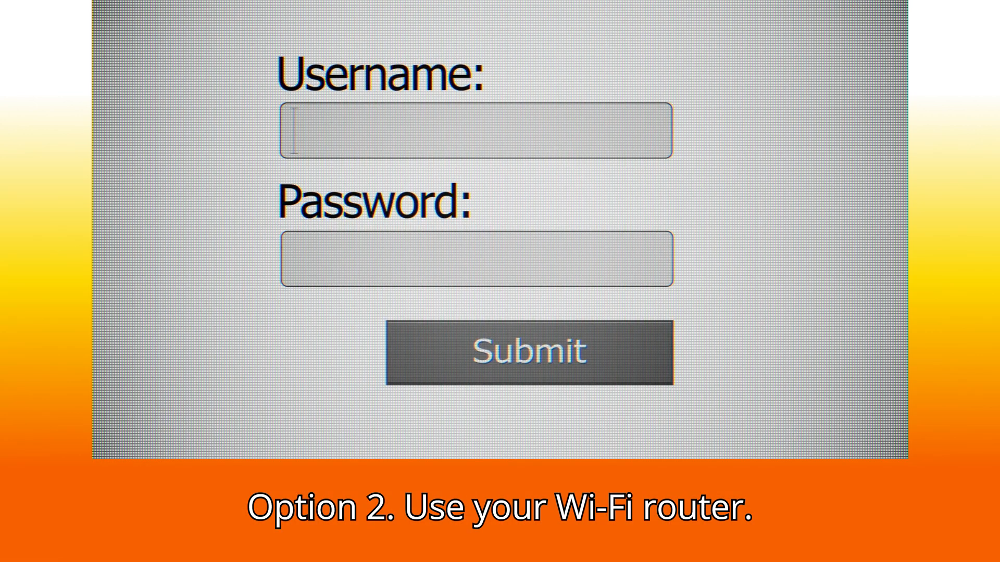
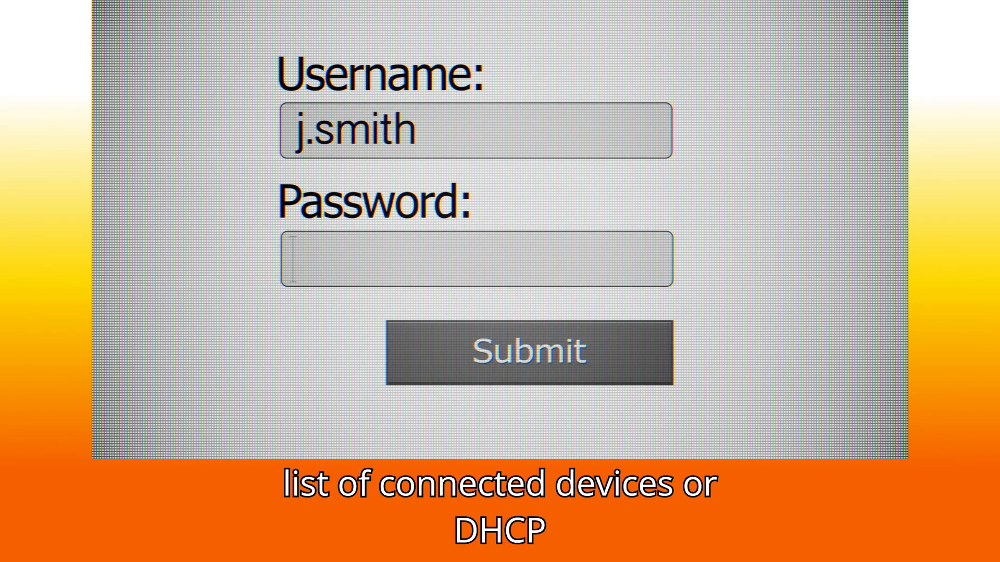
type("password")
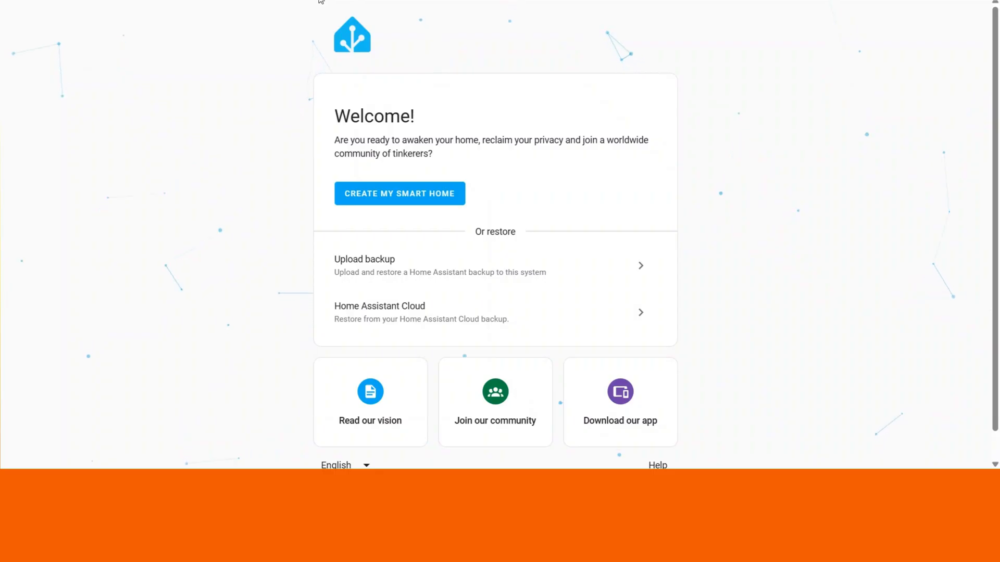
Step: Start a new smart home and create an account with a lowercase username and password
left_click(399, 193)
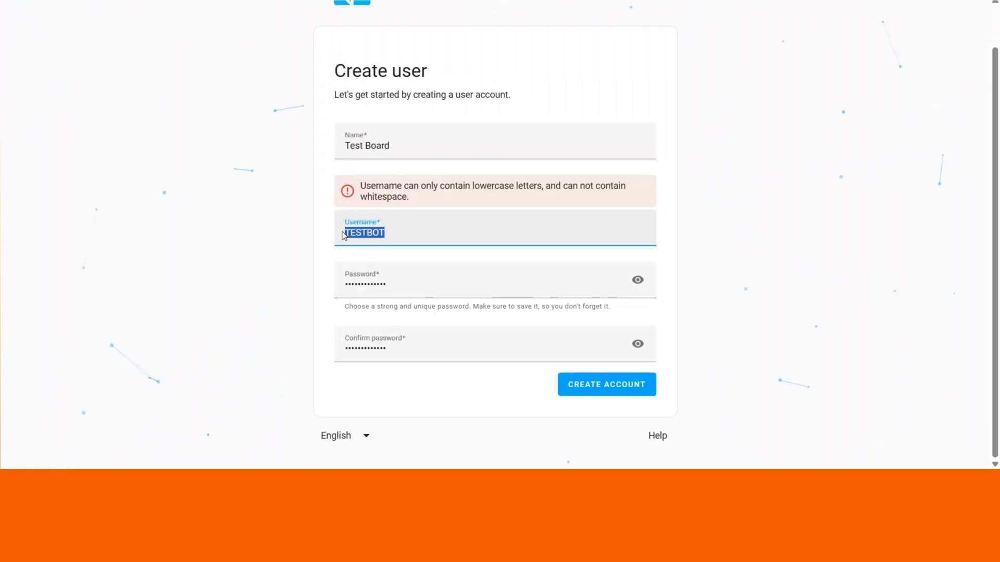
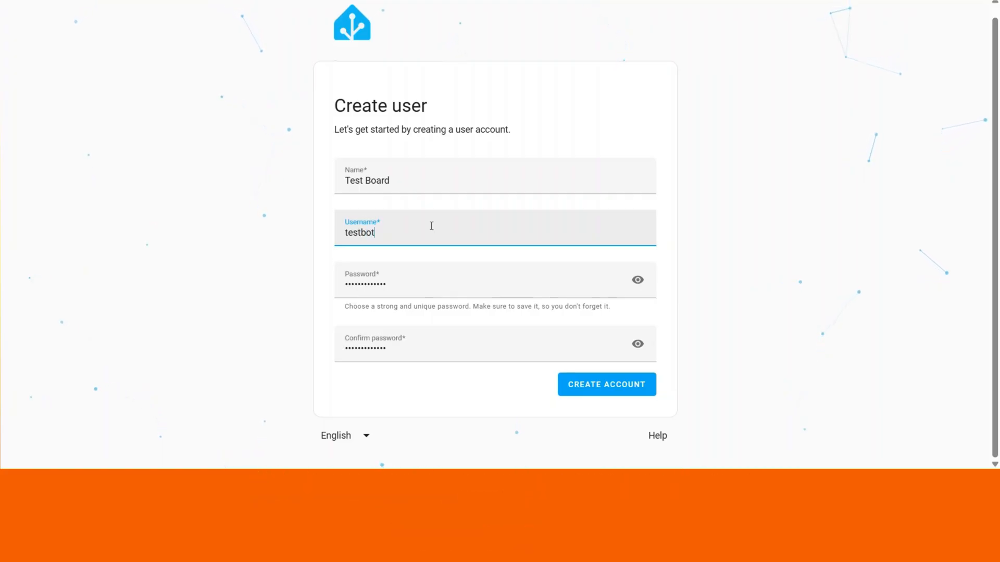
mouse_move(555, 330)
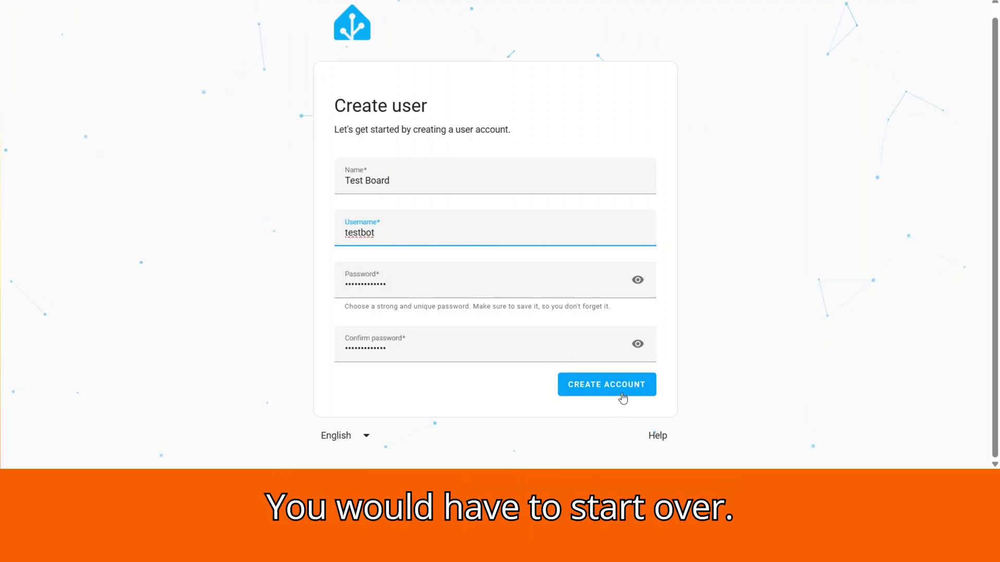
left_click(606, 384)
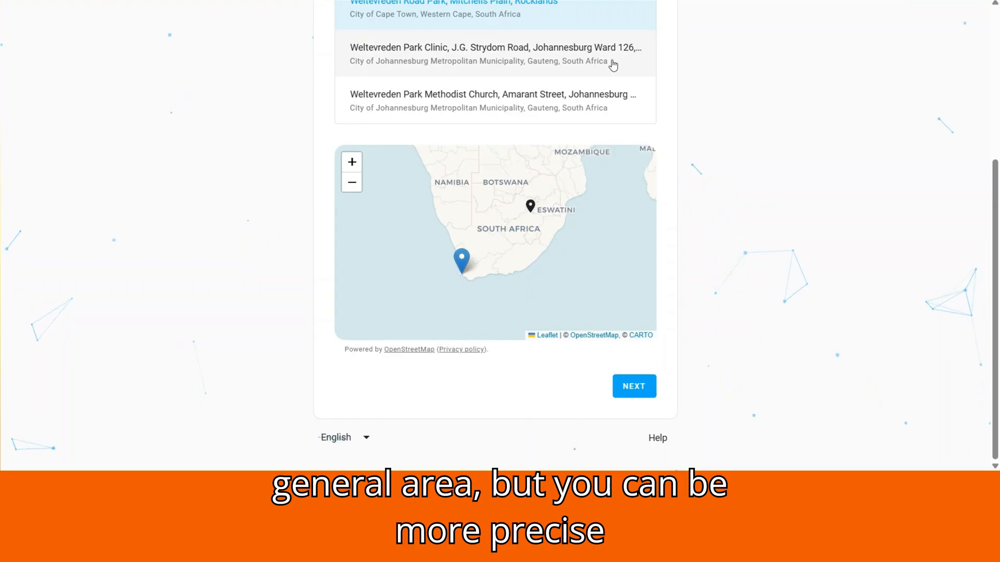
Step: Pin Weltevreden Park Clinic, Johannesburg, as the home location and continue
left_click(494, 54)
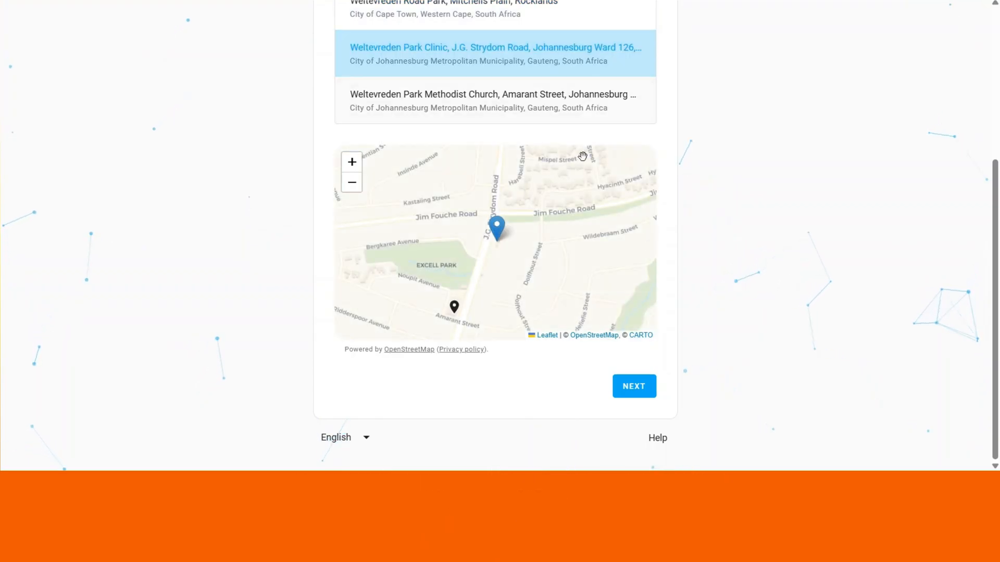
left_click(633, 386)
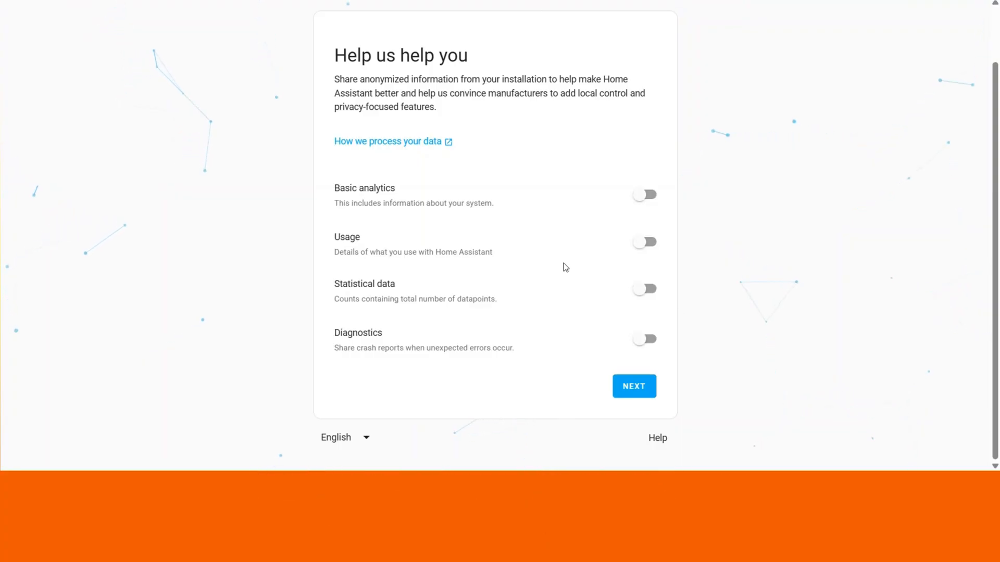
Step: Skip all analytics sharing, review the discovered Google Cast, ESPHome and Matter devices, and finish
left_click(633, 385)
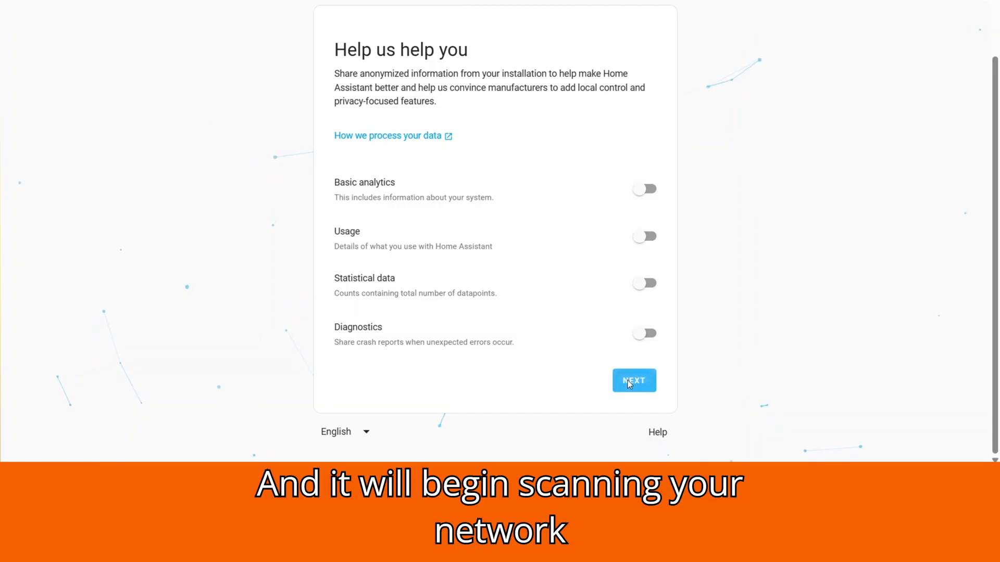
left_click(633, 380)
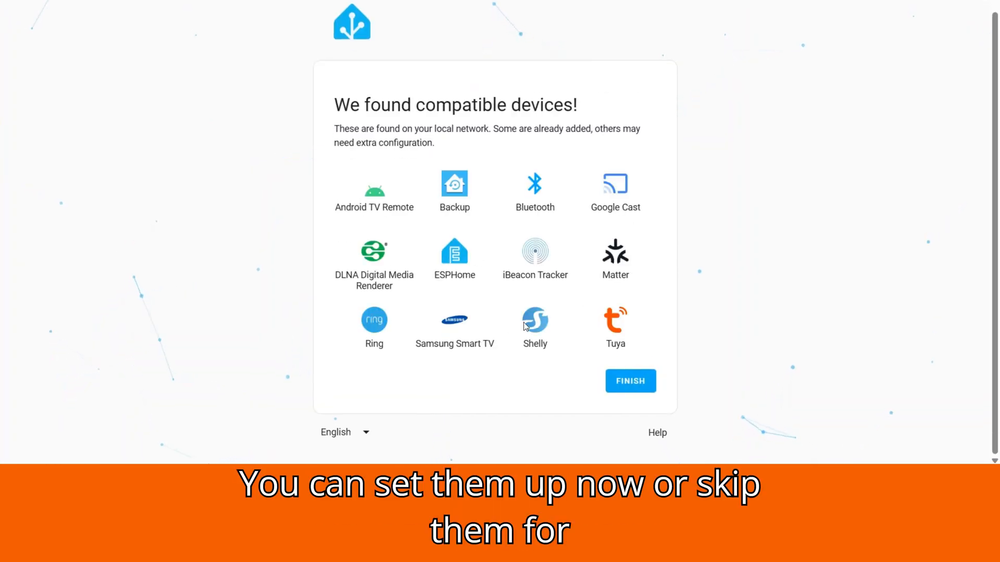
mouse_move(557, 346)
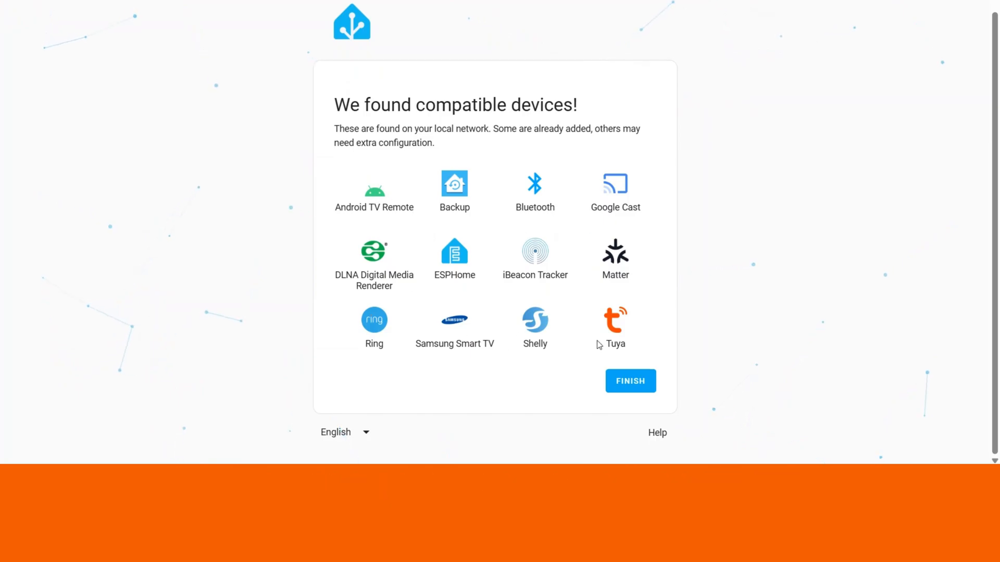
left_click(630, 380)
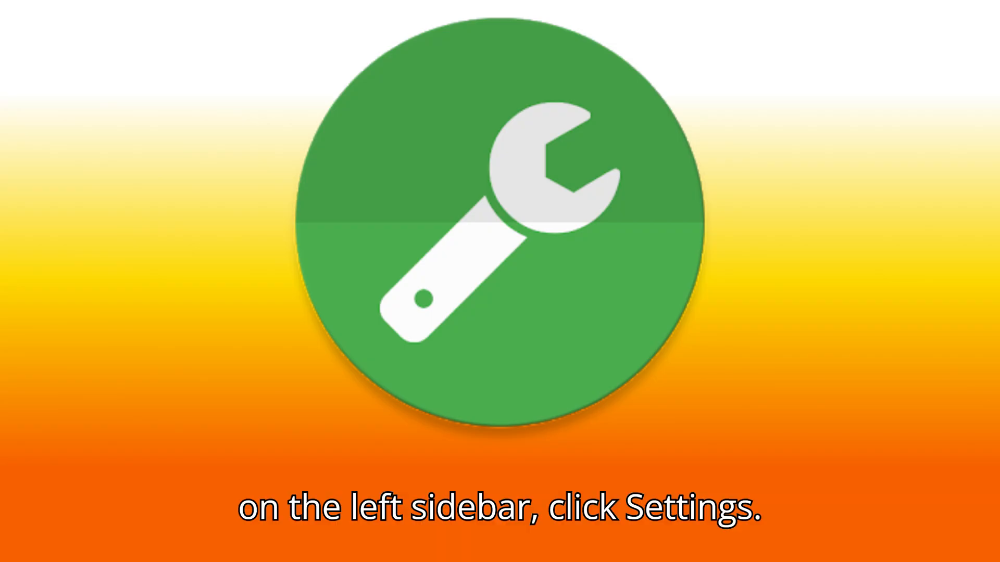
Step: Go to Settings from the left sidebar
left_click(53, 372)
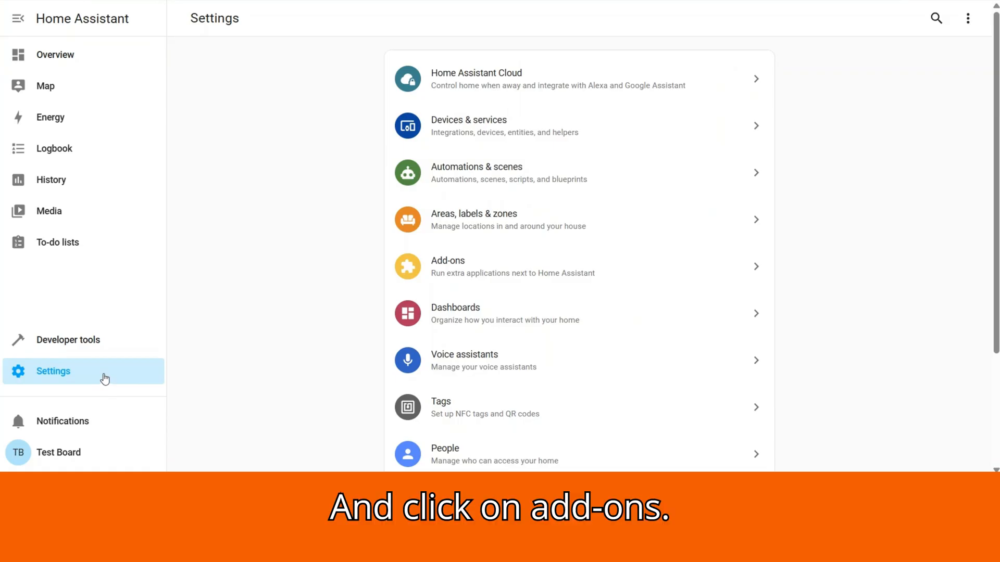
mouse_move(202, 367)
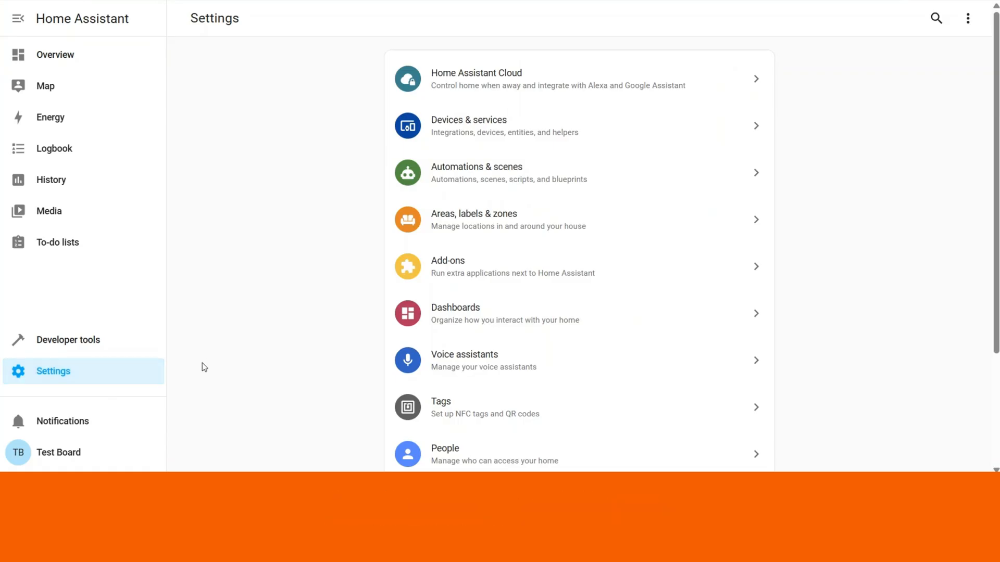
Step: Go through Add-ons into the Add-on Store and select the File editor add-on
left_click(510, 267)
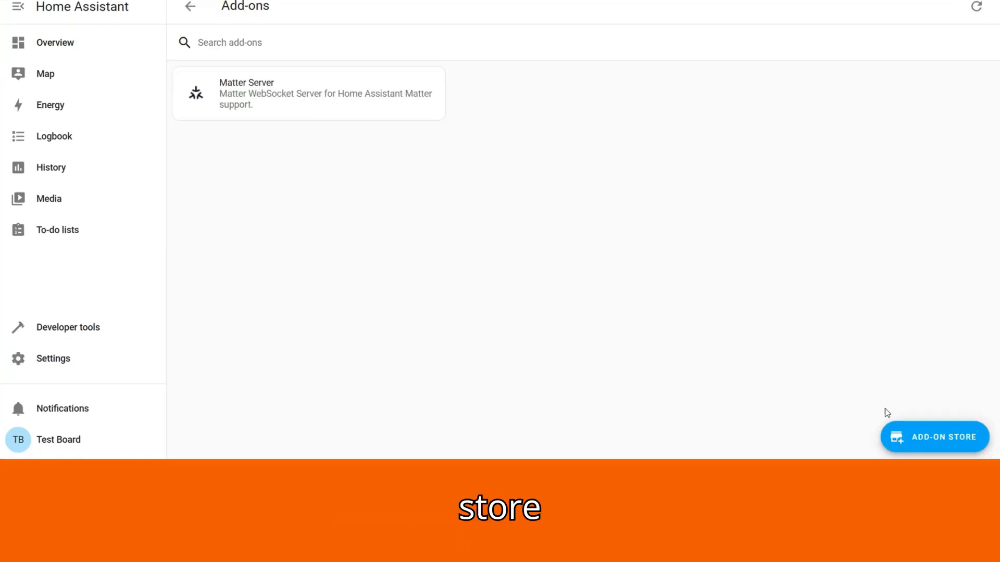
left_click(934, 437)
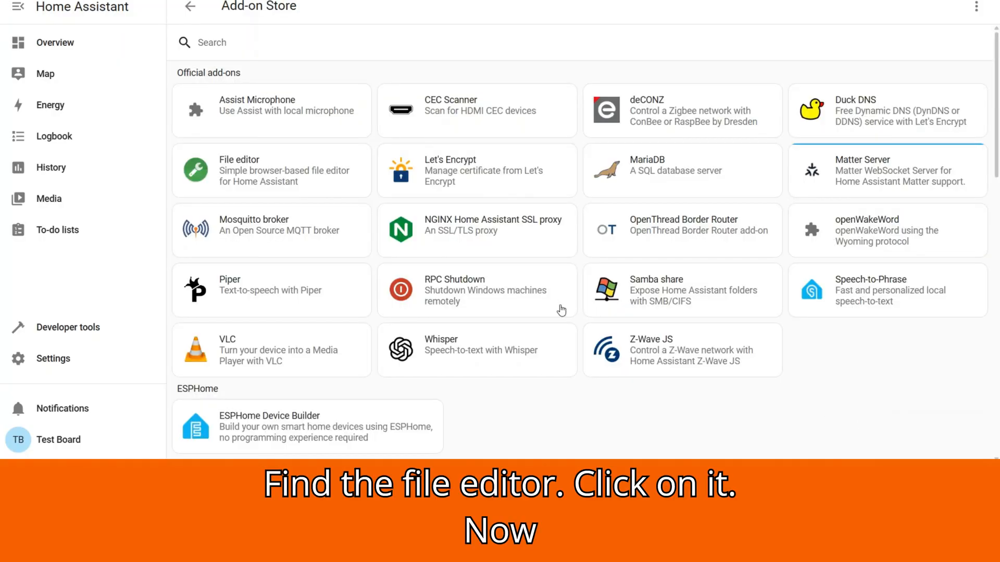
left_click(271, 170)
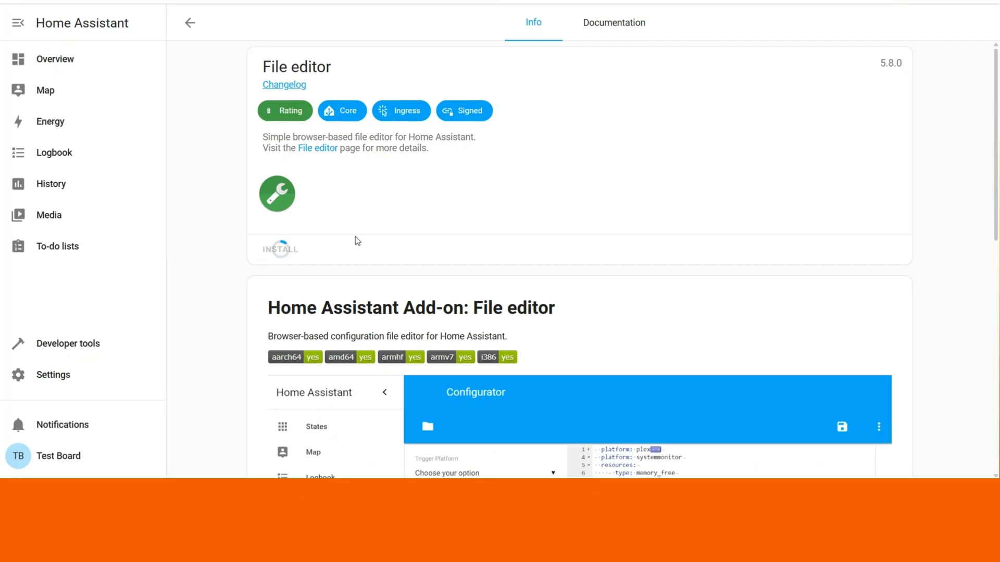
mouse_move(364, 235)
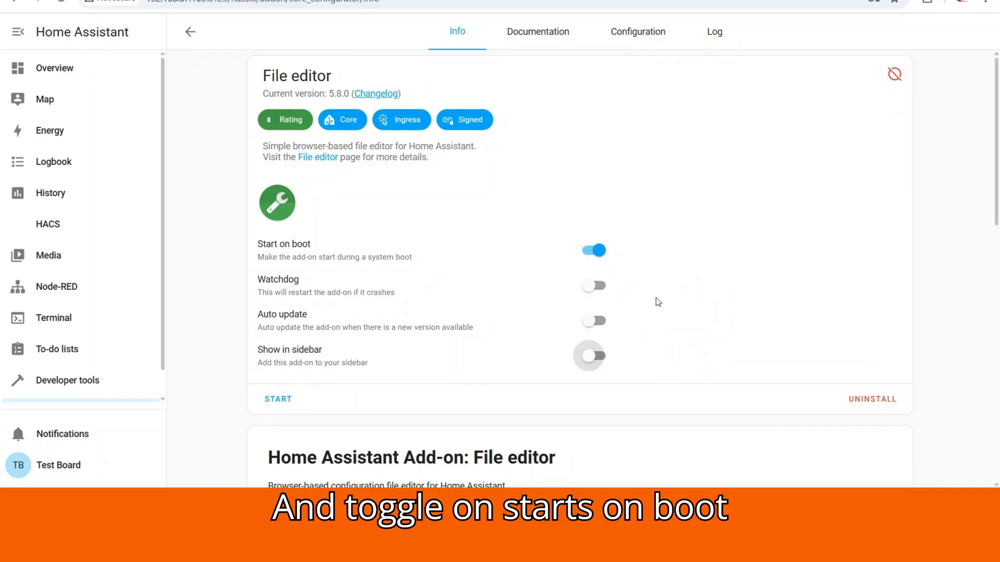
mouse_move(592, 356)
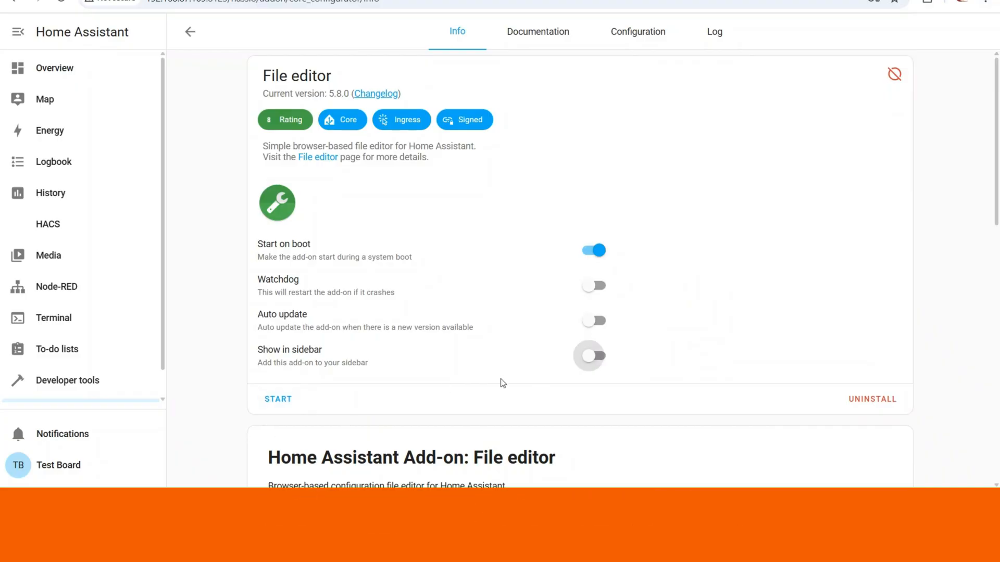
Step: Show File editor in the sidebar, start it, and return to the Add-on Store
left_click(592, 355)
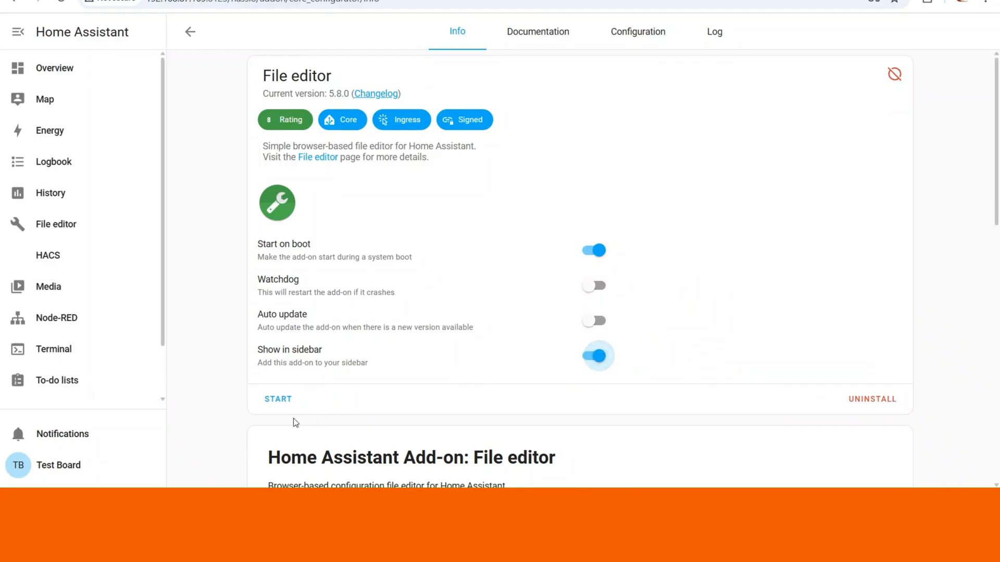
left_click(278, 399)
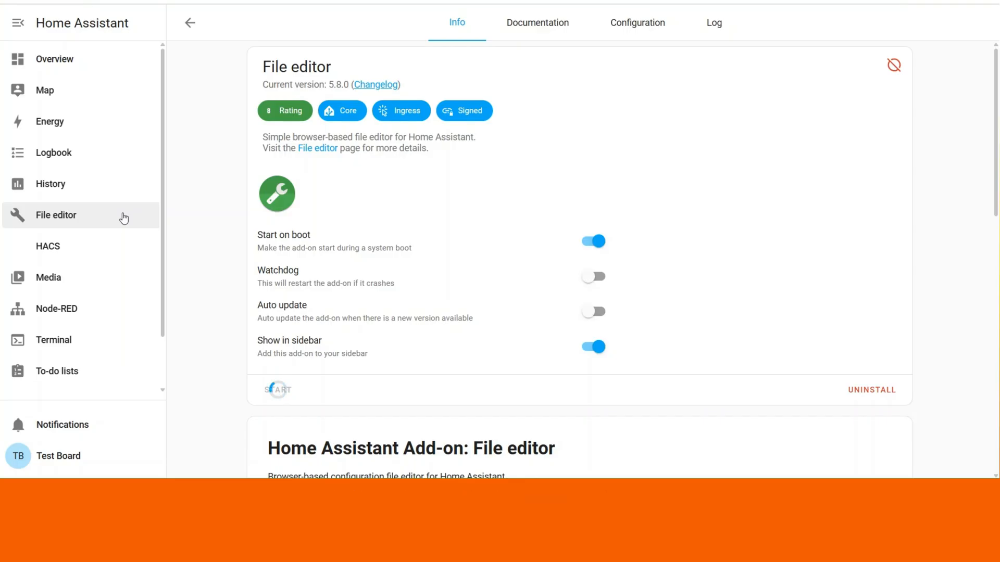
left_click(189, 23)
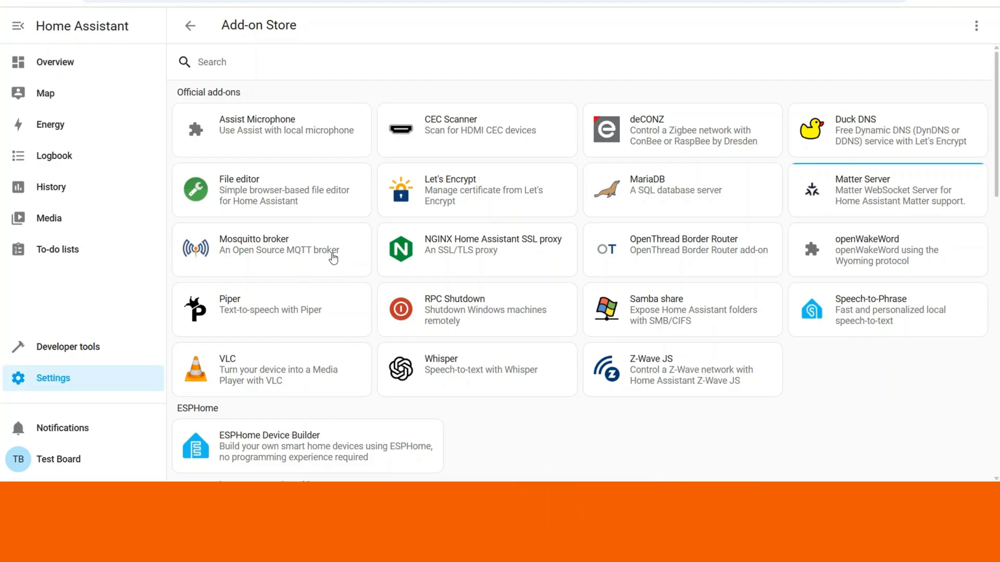
Step: Install the Mosquitto broker add-on from its Add-on Store page
left_click(270, 250)
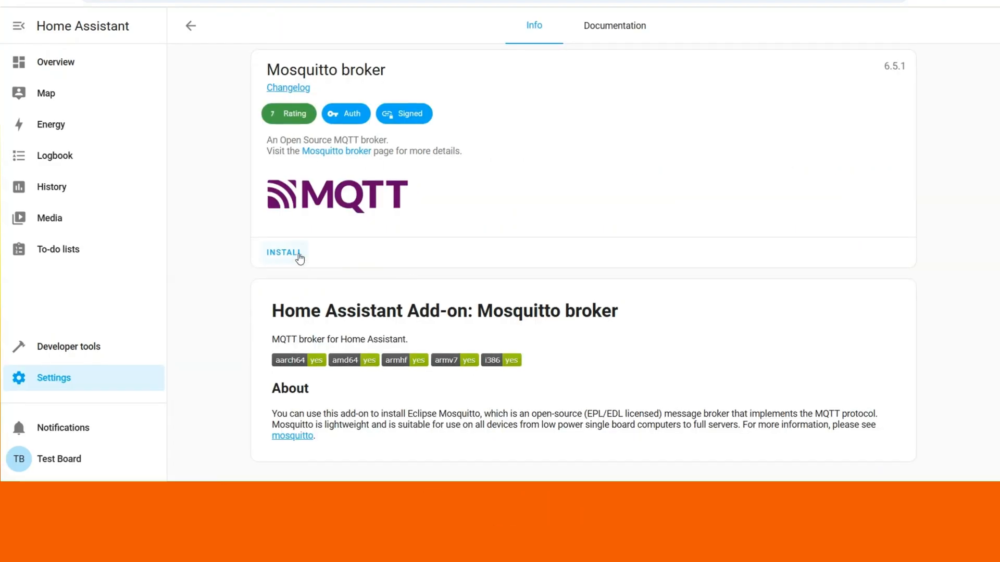
left_click(284, 252)
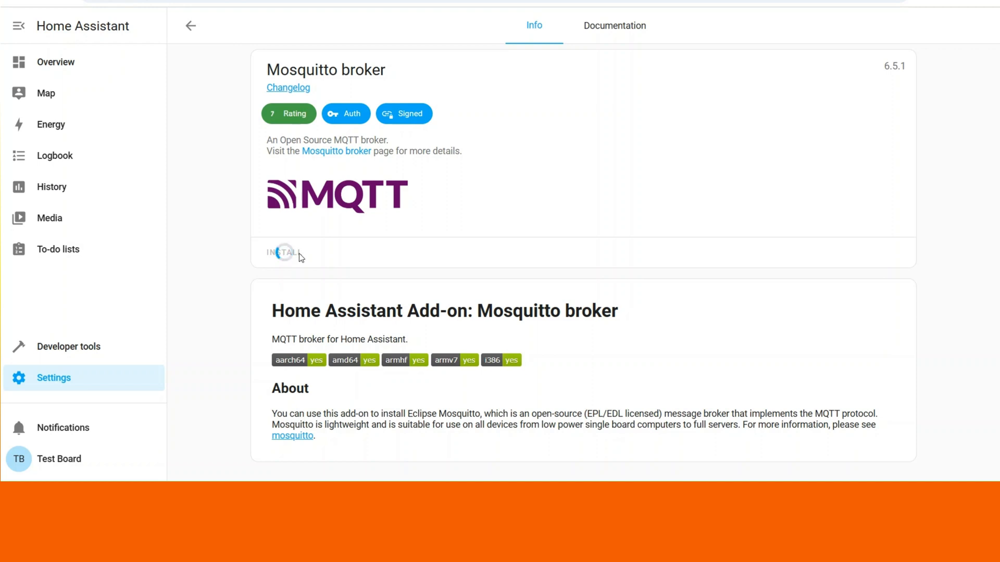
left_click(282, 252)
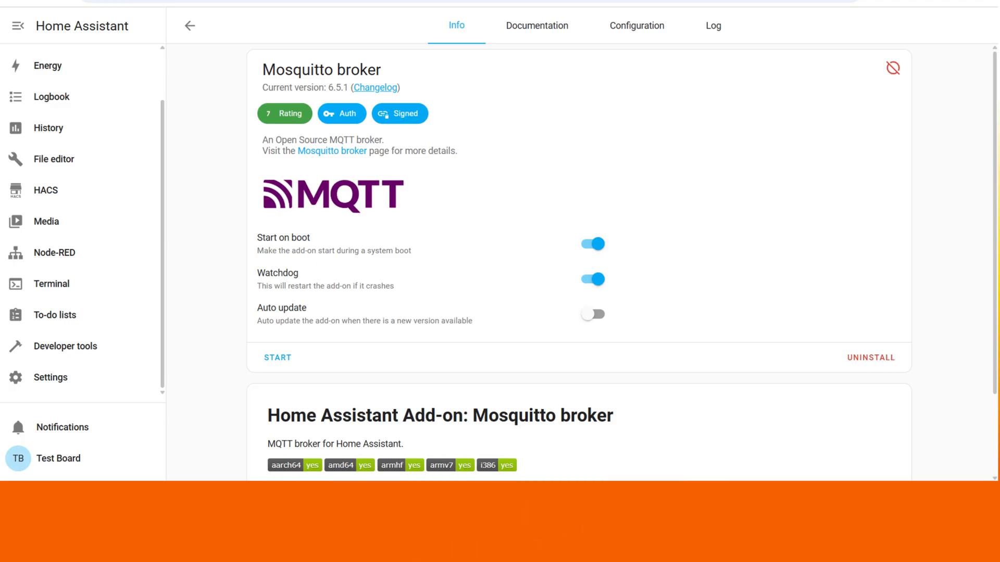
Step: Save a username and password login in the Mosquitto broker options, then start the broker
left_click(636, 26)
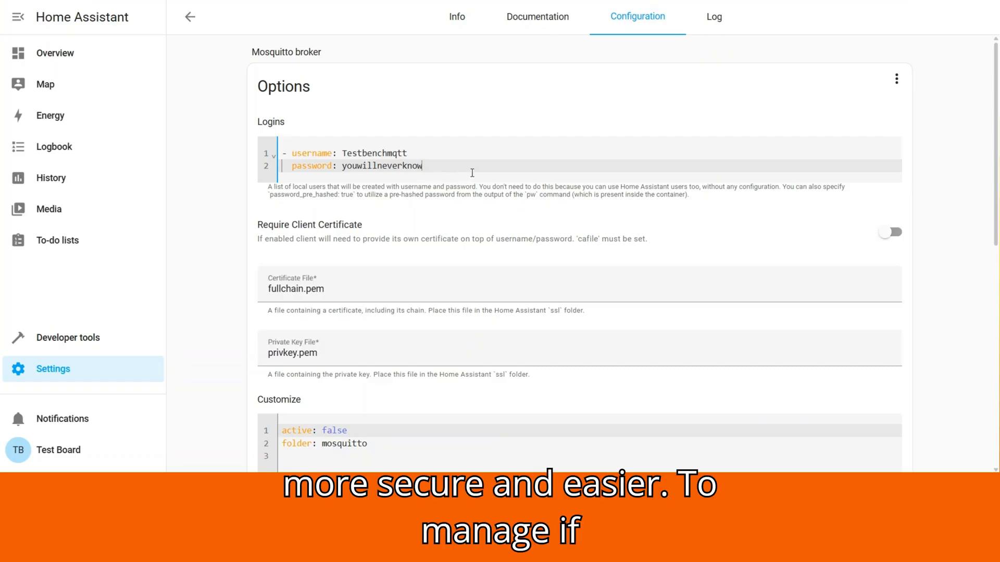
left_click(456, 16)
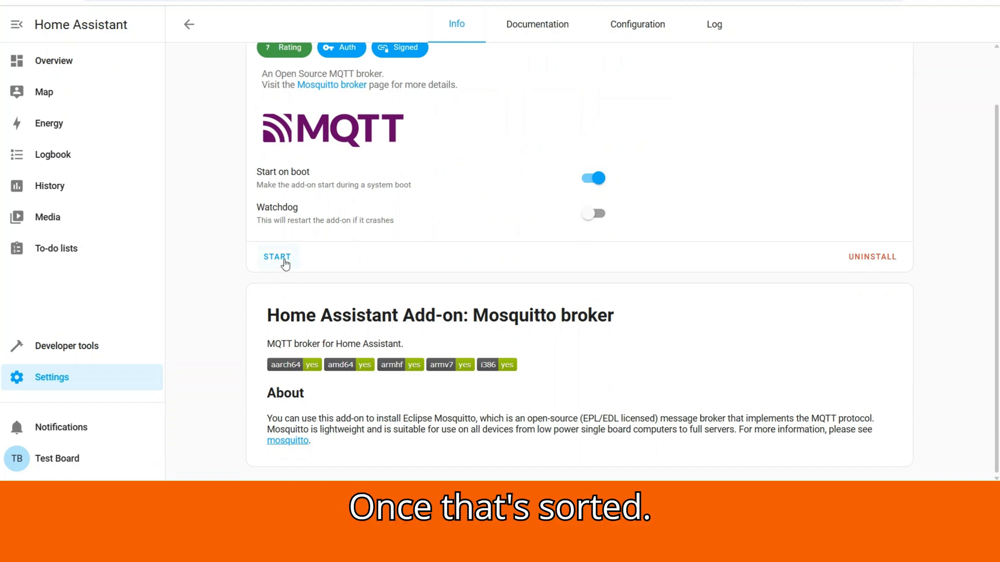
left_click(276, 256)
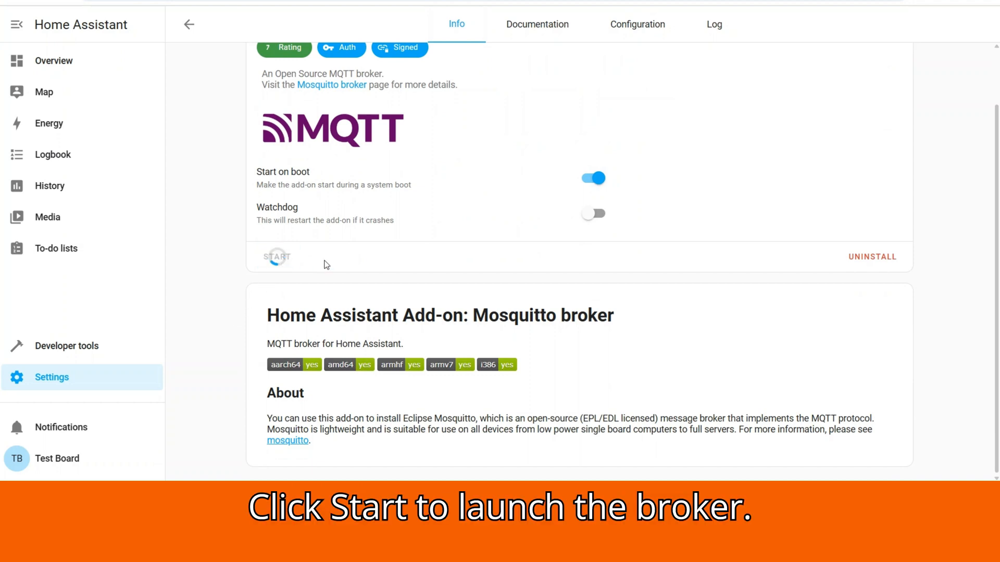
left_click(276, 256)
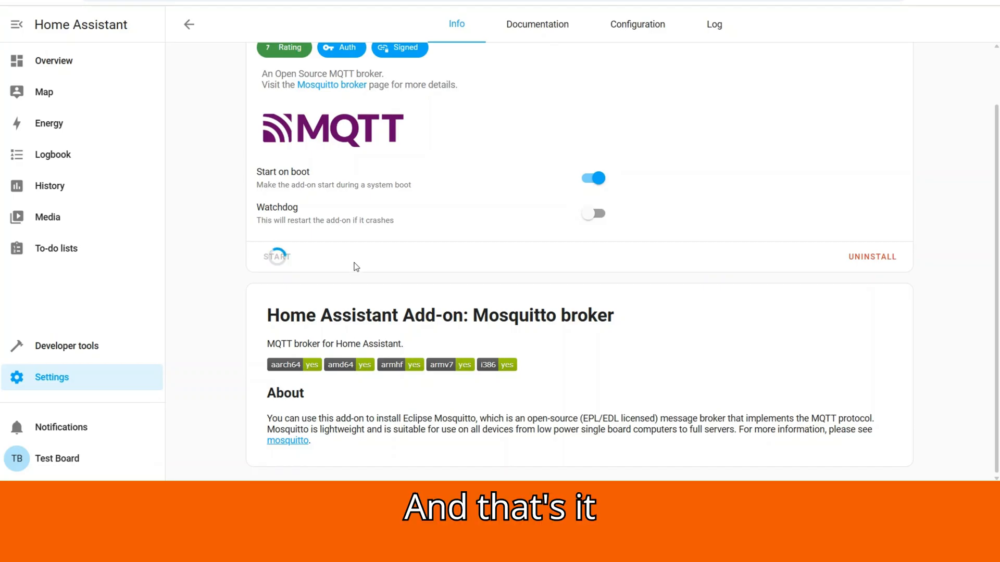
left_click(275, 256)
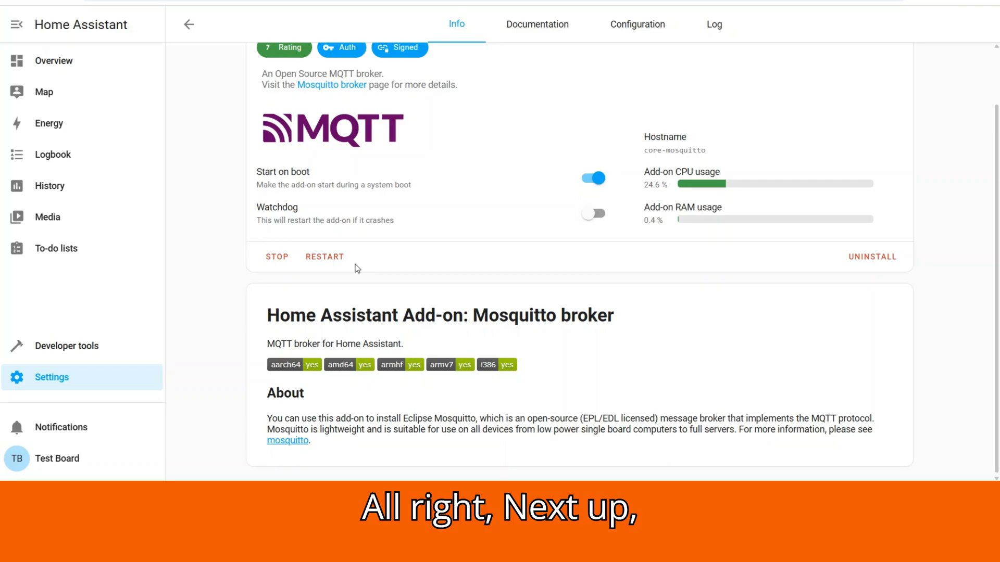
Step: Return to the Add-on Store listing official and community add-ons
left_click(189, 24)
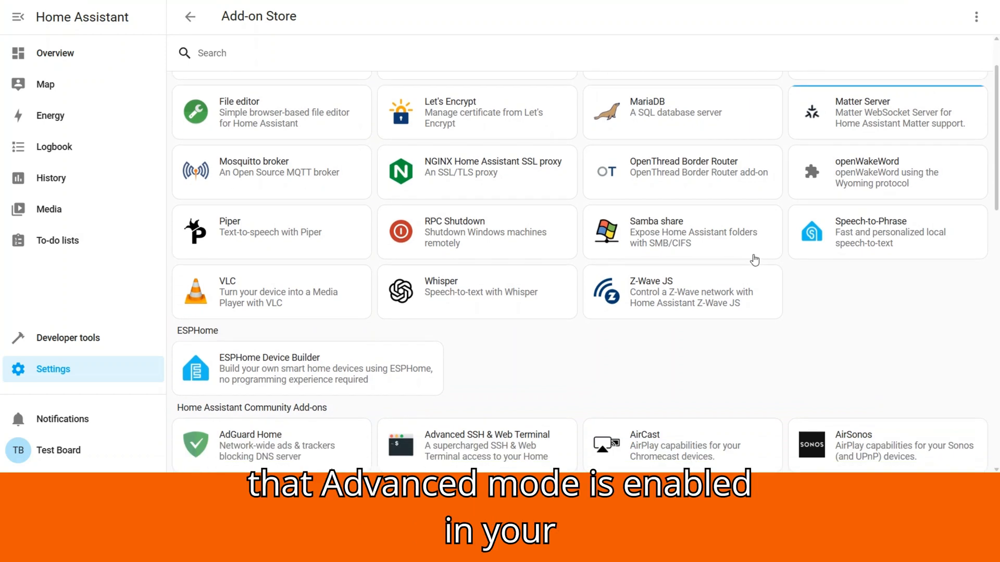
mouse_move(840, 253)
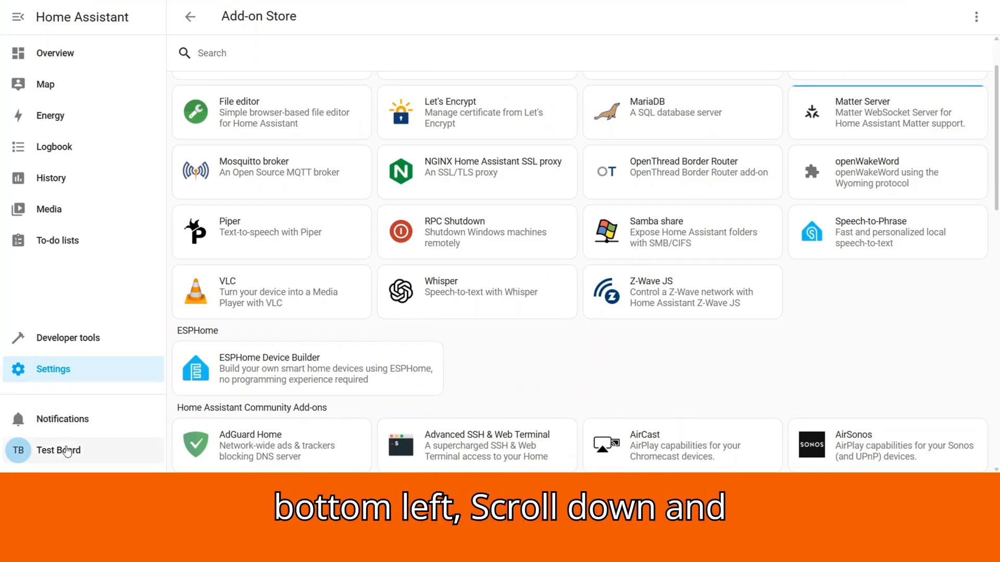
Step: Turn on Advanced mode in the user profile, then view the installed add-ons list
left_click(58, 450)
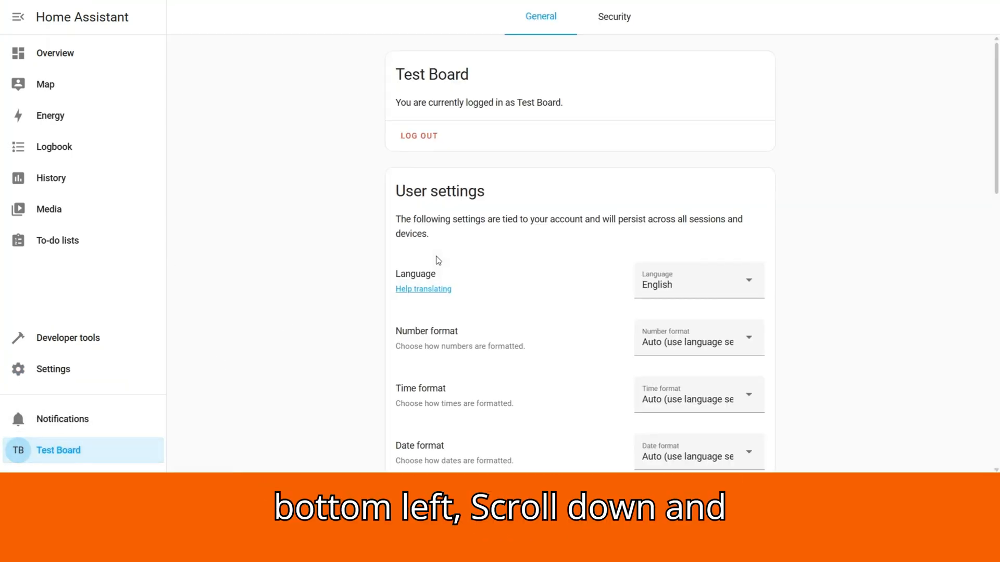
scroll("down", 3)
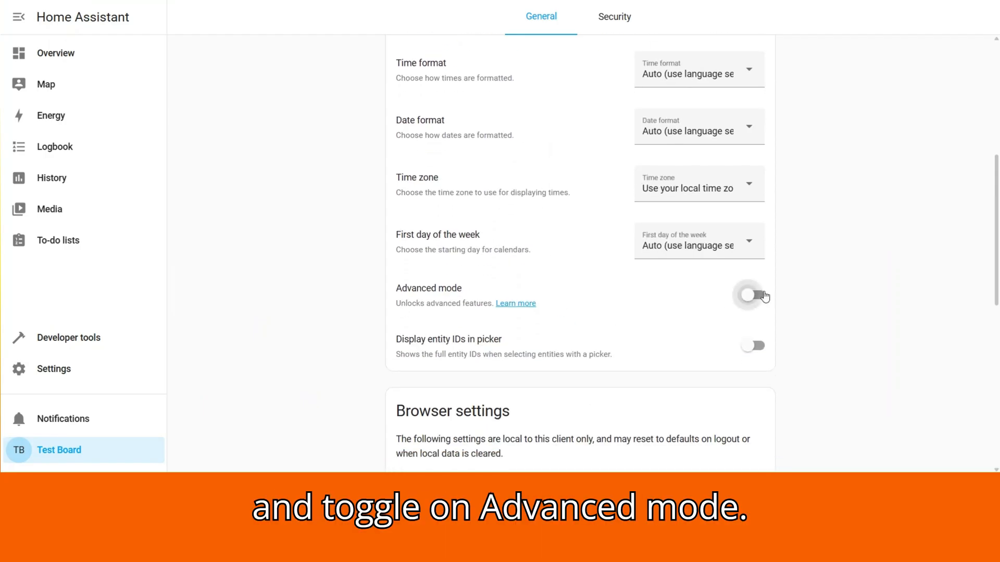
left_click(756, 295)
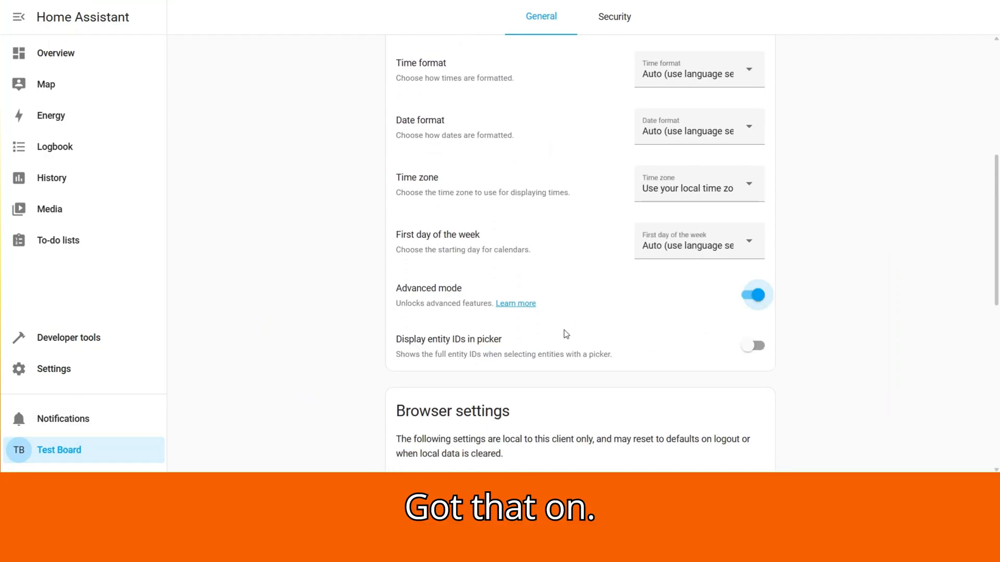
left_click(53, 375)
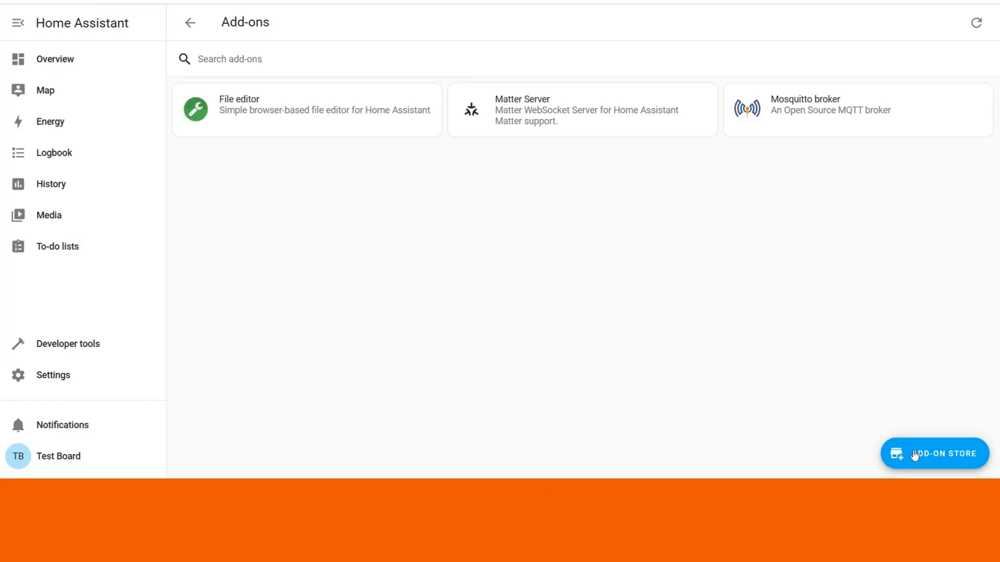
Step: Install and start Terminal & SSH with start on boot and show in sidebar enabled
left_click(935, 454)
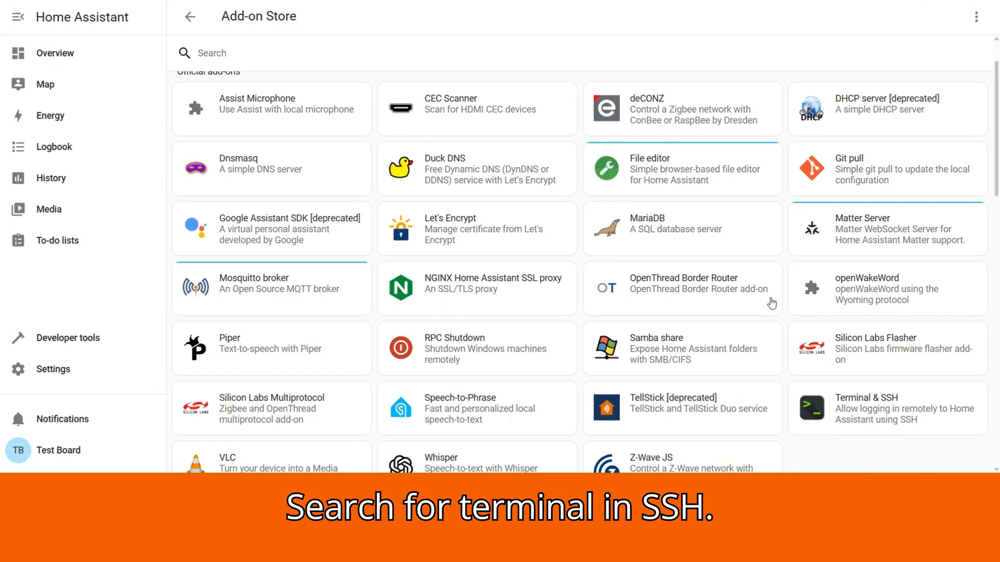
left_click(886, 409)
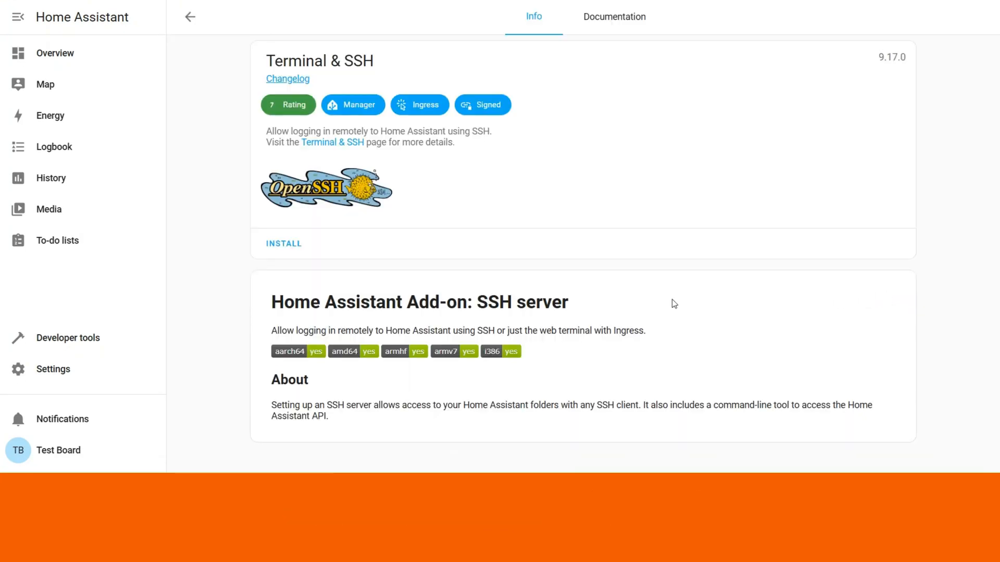
left_click(283, 244)
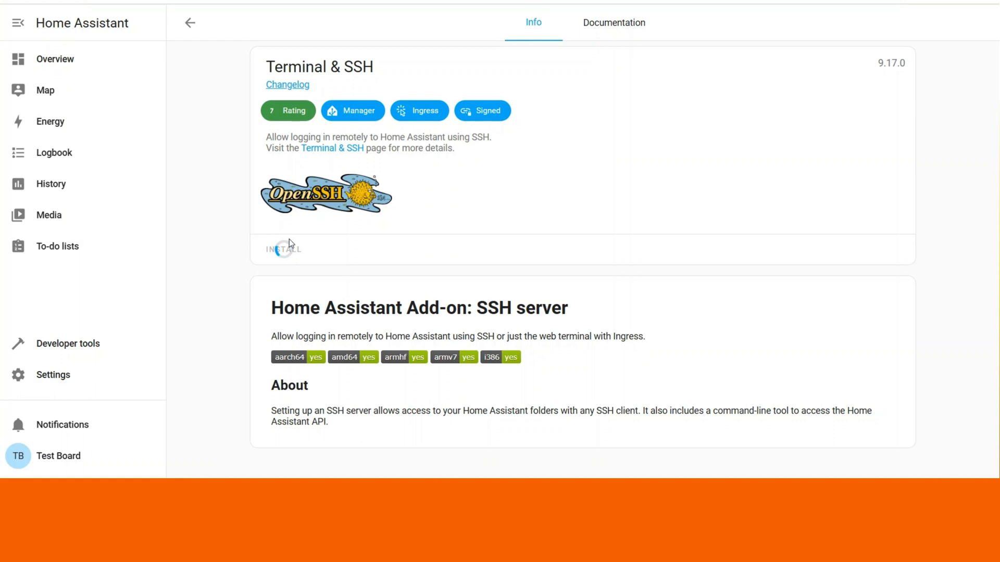
left_click(282, 249)
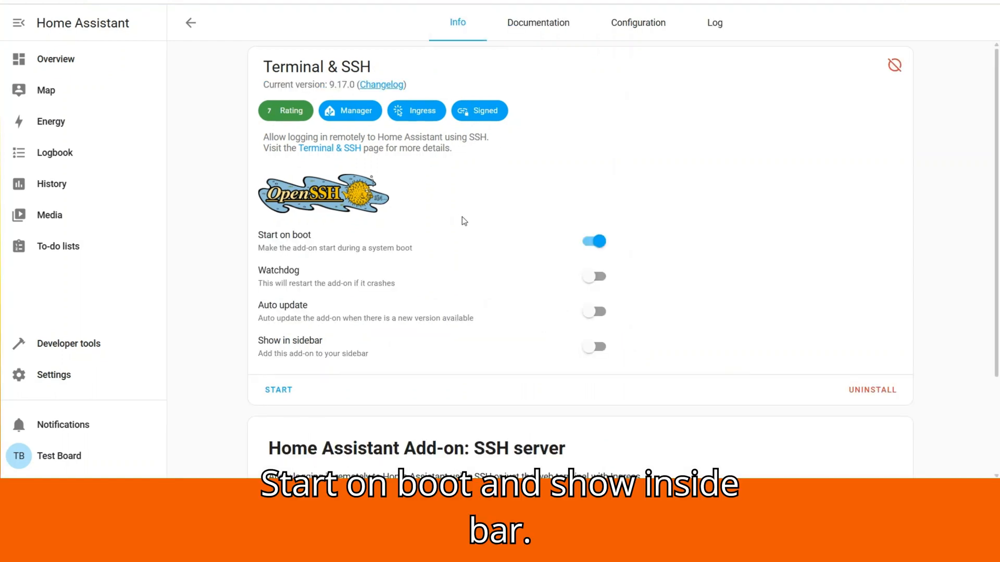
left_click(278, 389)
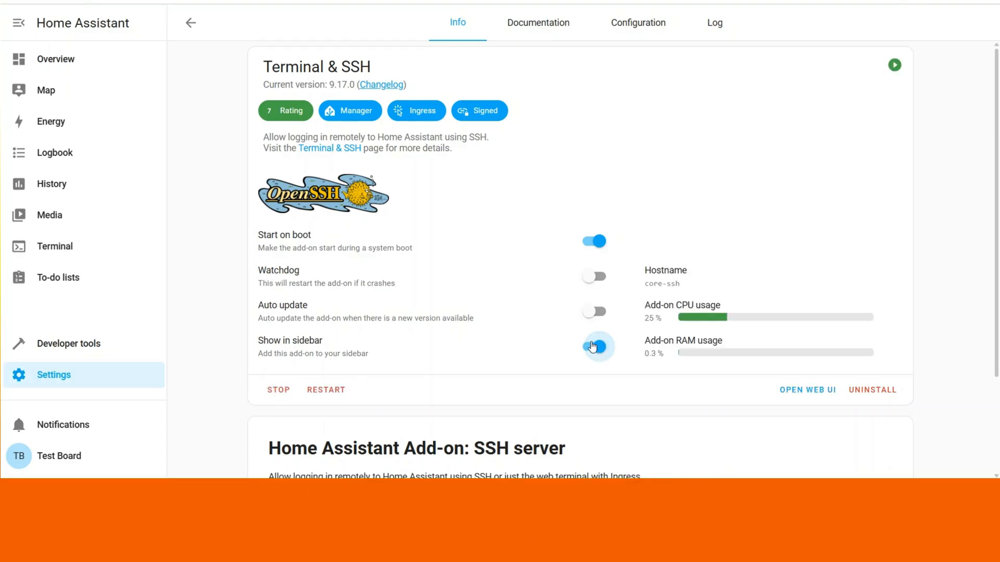
left_click(597, 346)
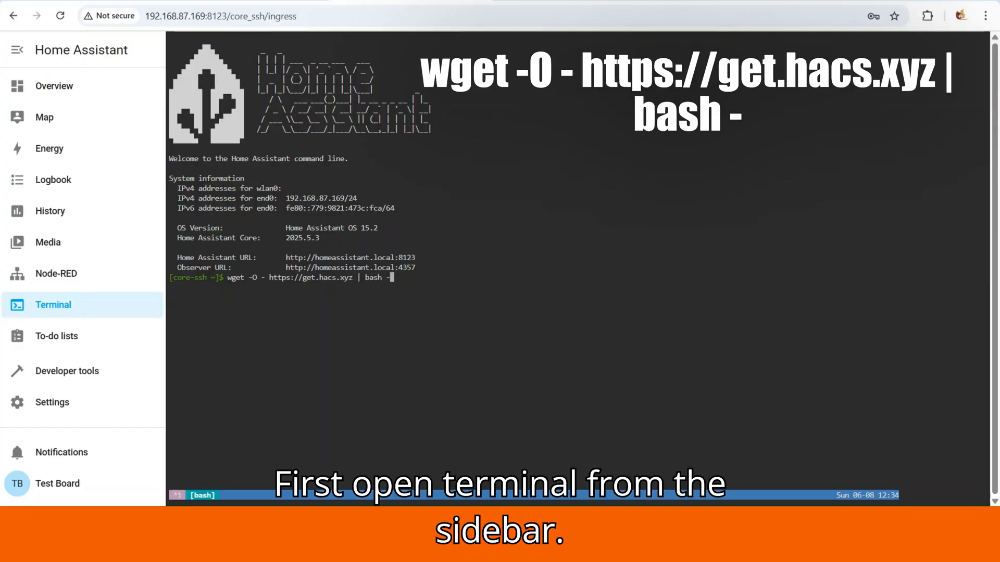
Step: Run the wget HACS download command in the terminal and return to Settings
key("Return")
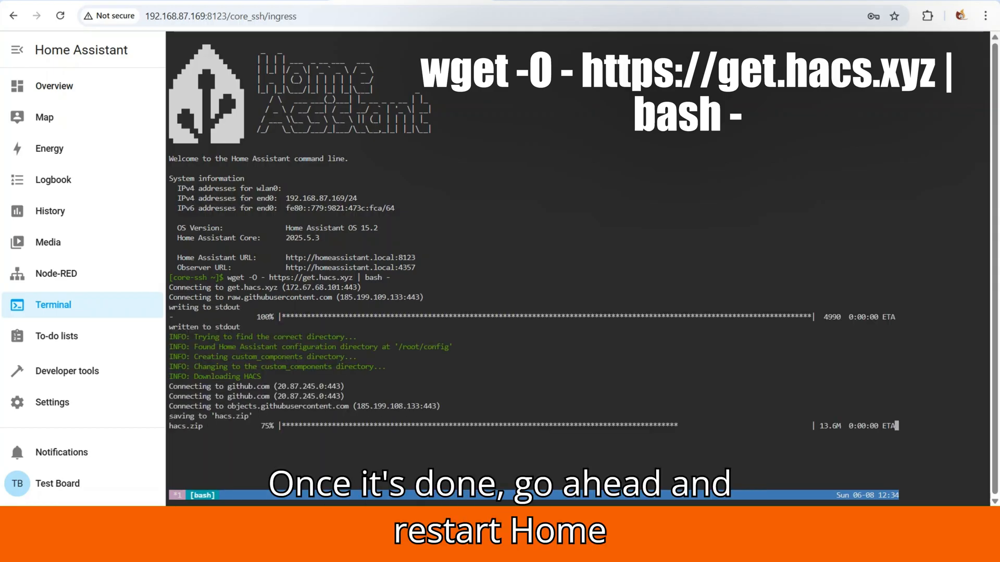
left_click(52, 402)
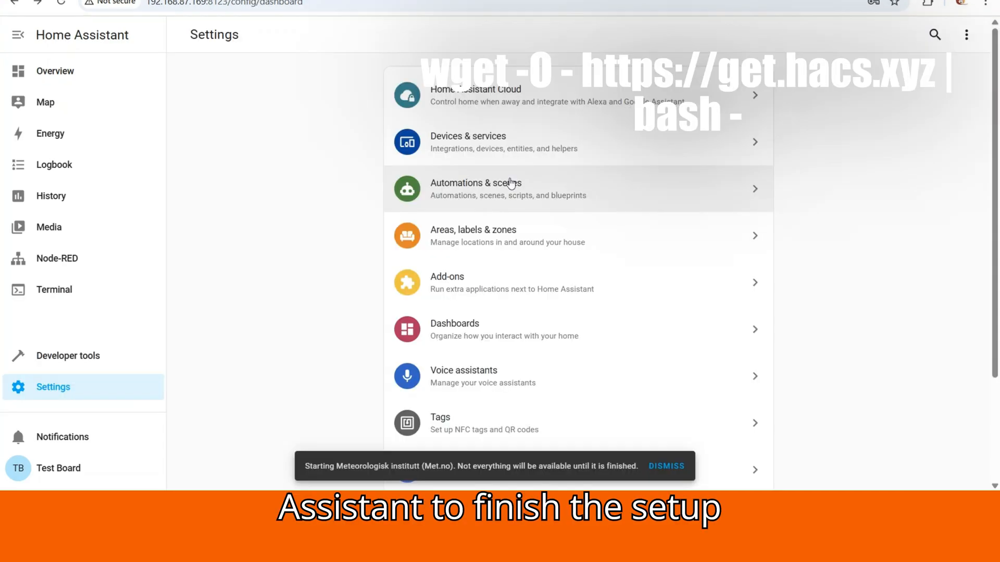
mouse_move(531, 157)
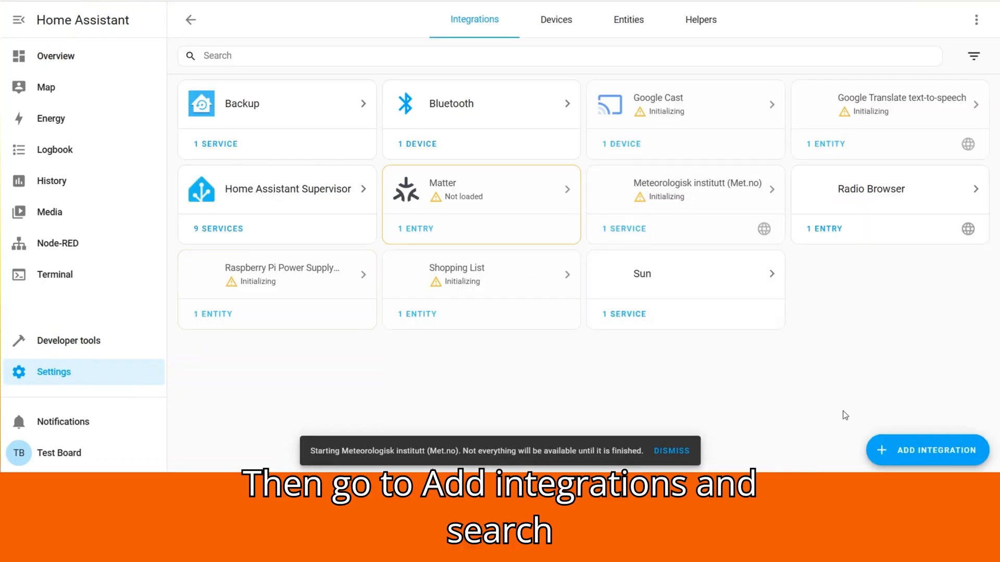
Step: Add the HACS integration and authorize hacs with the signed-in GitHub account
left_click(927, 450)
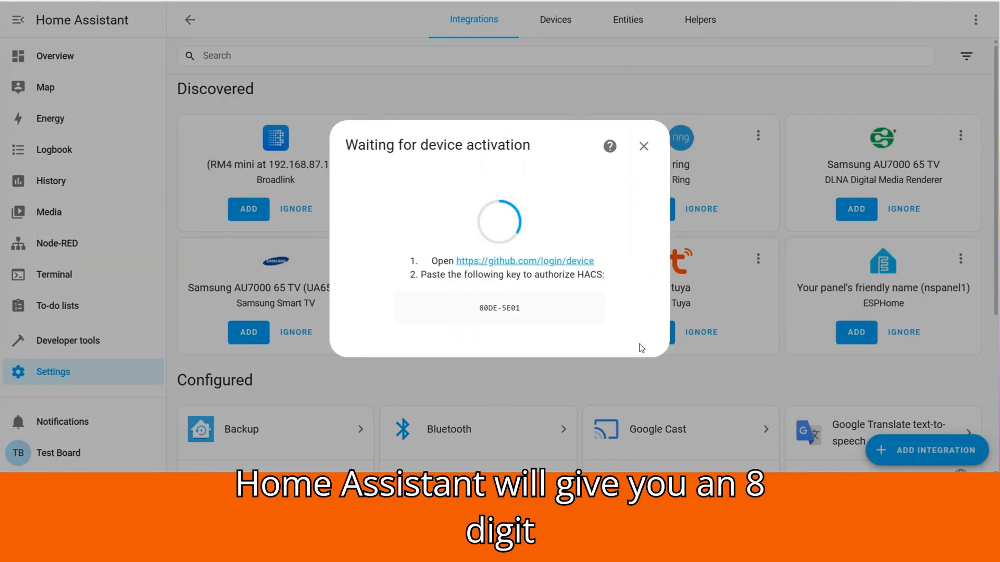
mouse_move(453, 191)
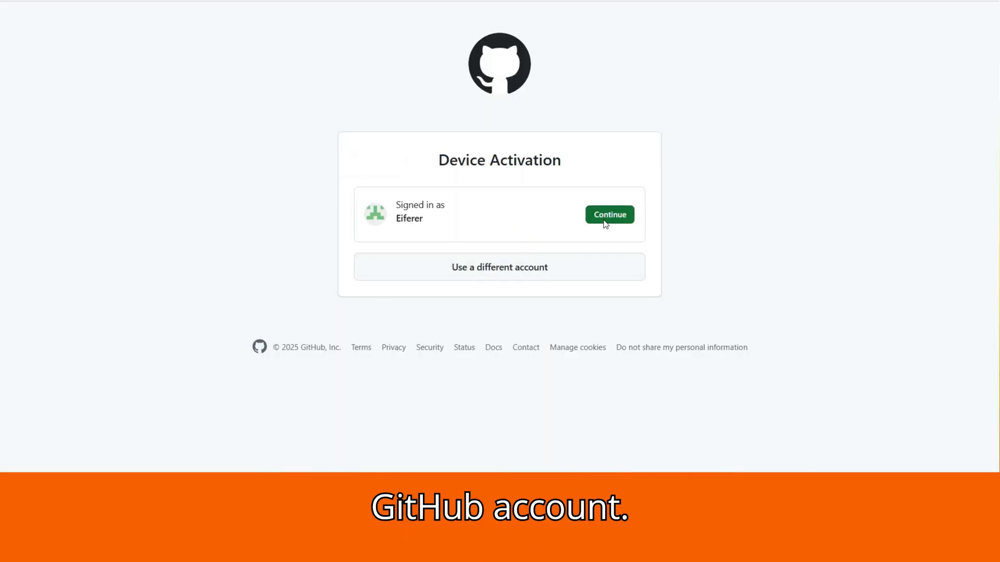
left_click(608, 214)
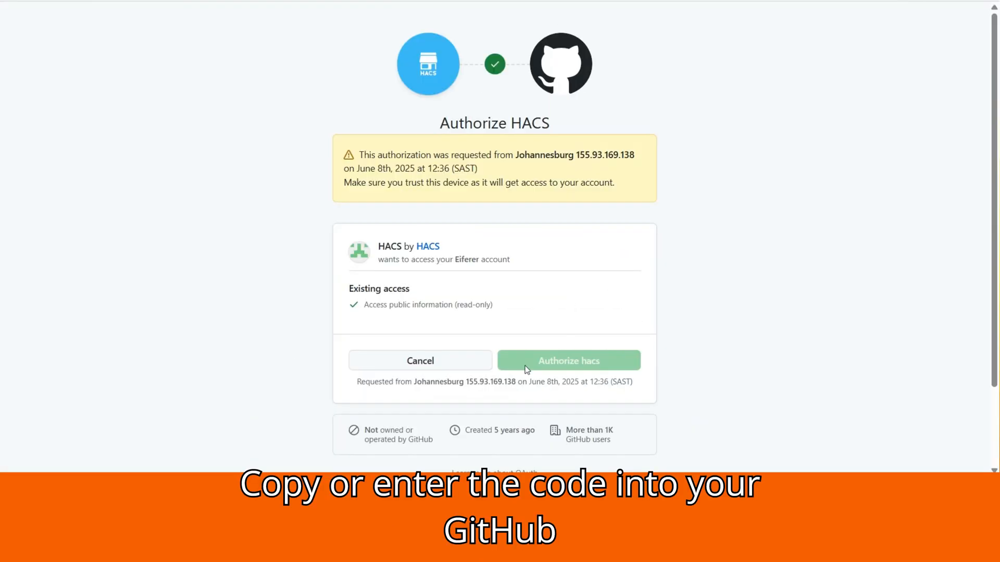
left_click(568, 361)
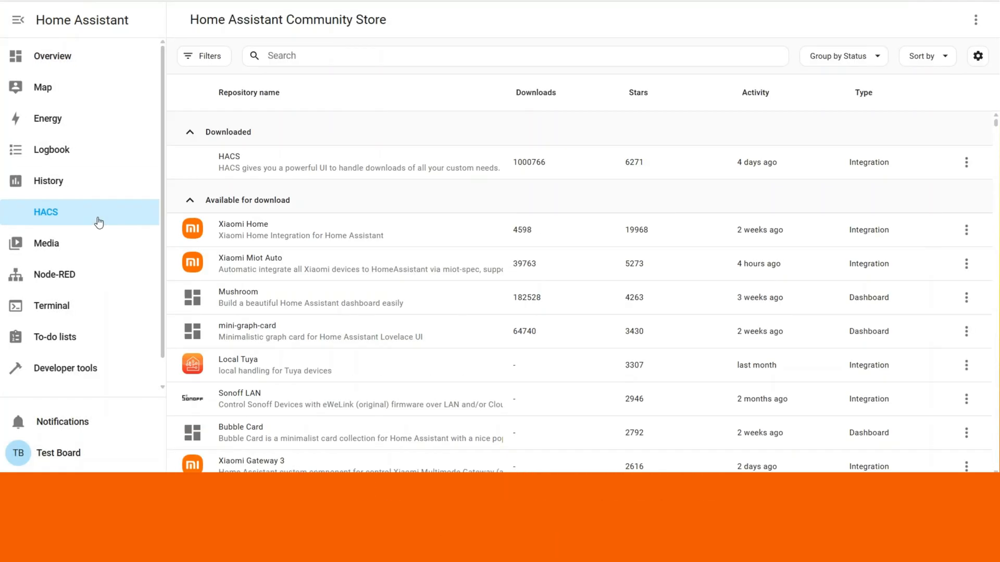
Step: Search the HACS community store for 'sonoff lan'
type("sonoff lan")
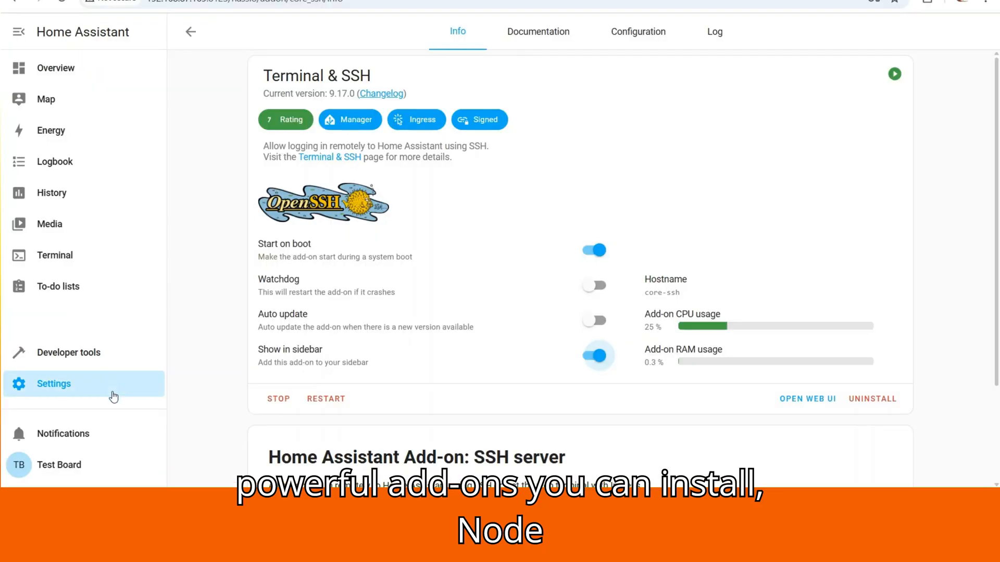
Step: Install Node-RED with start on boot and show in sidebar enabled, and view its configuration
left_click(190, 31)
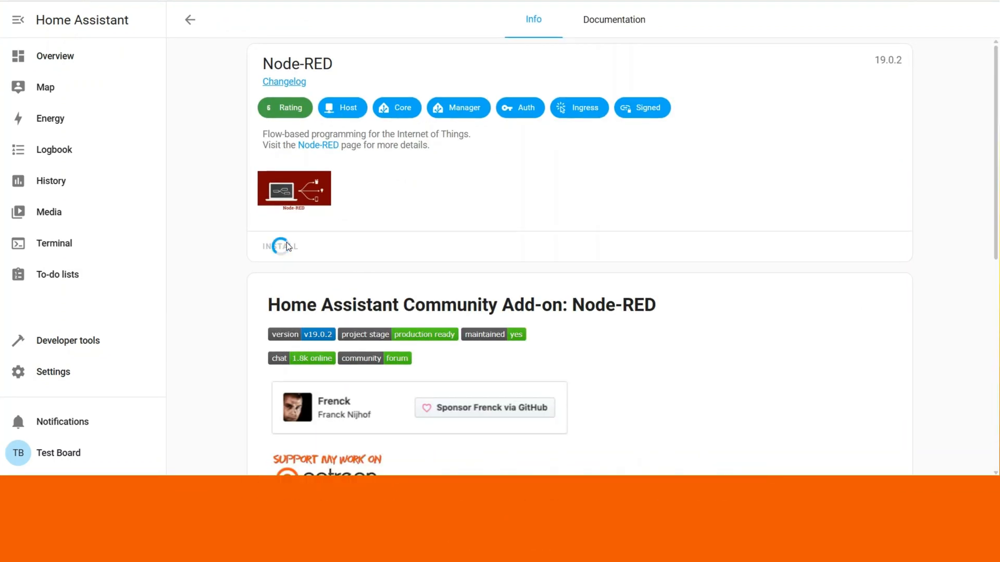
mouse_move(409, 232)
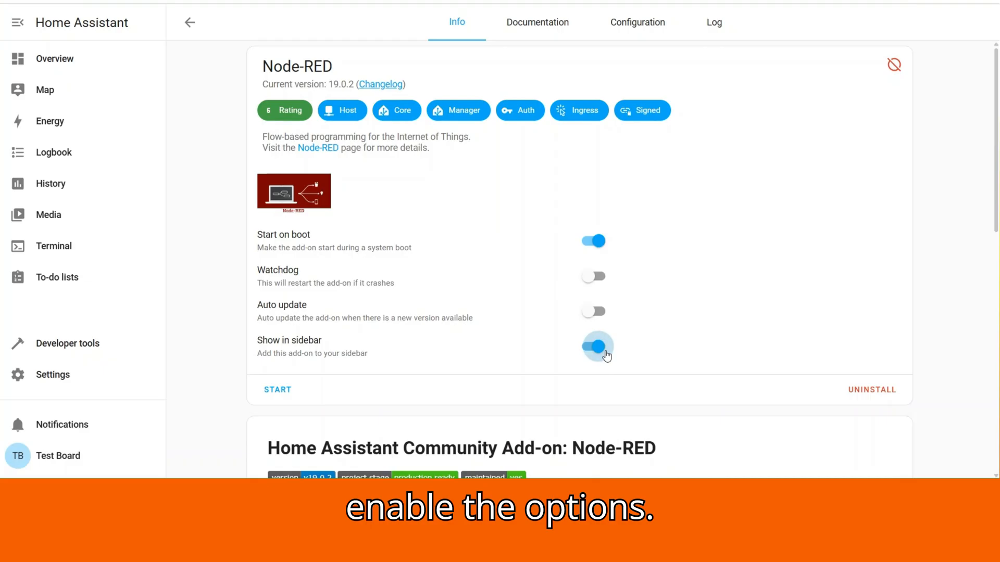
left_click(596, 347)
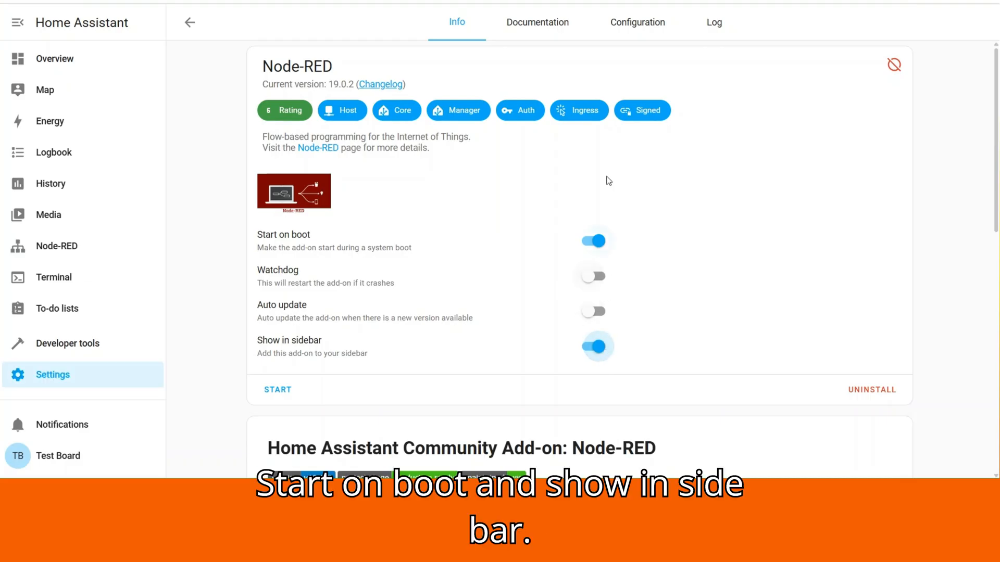
mouse_move(637, 22)
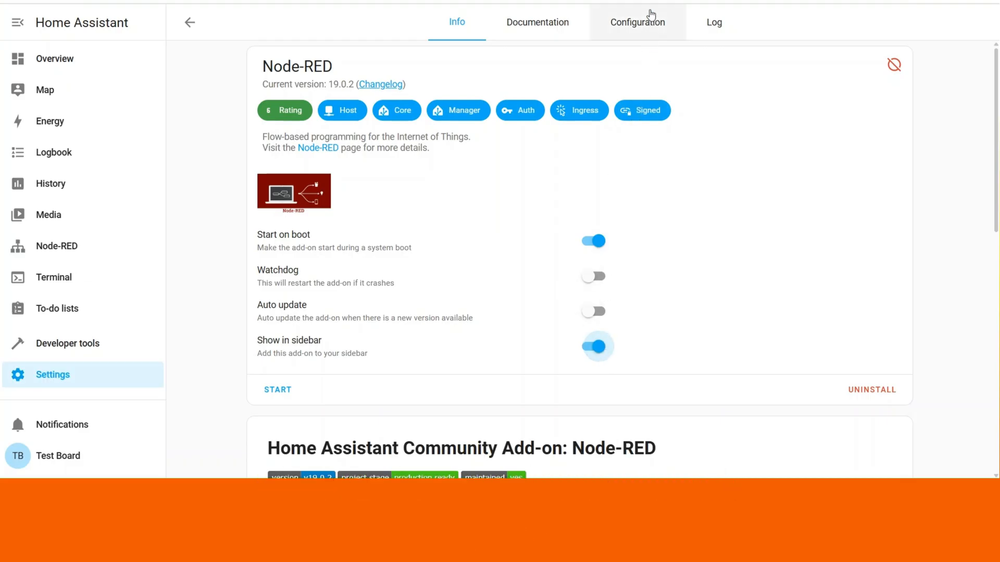
left_click(636, 22)
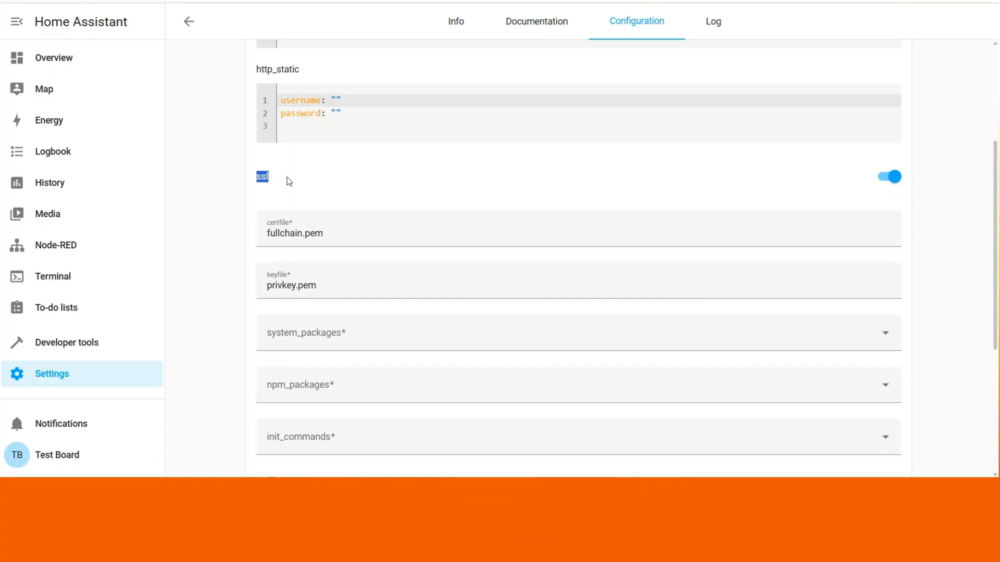
mouse_move(375, 194)
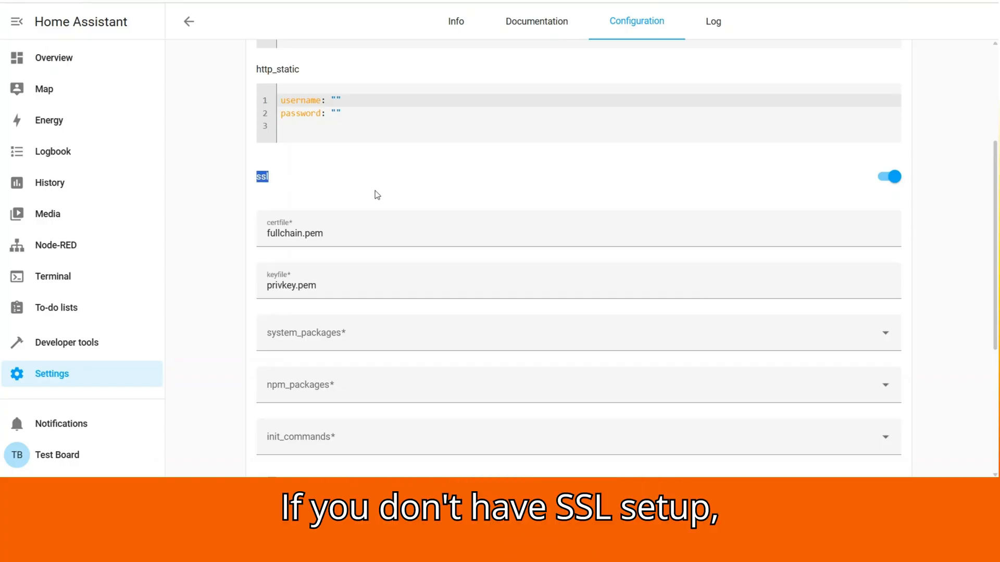
mouse_move(667, 185)
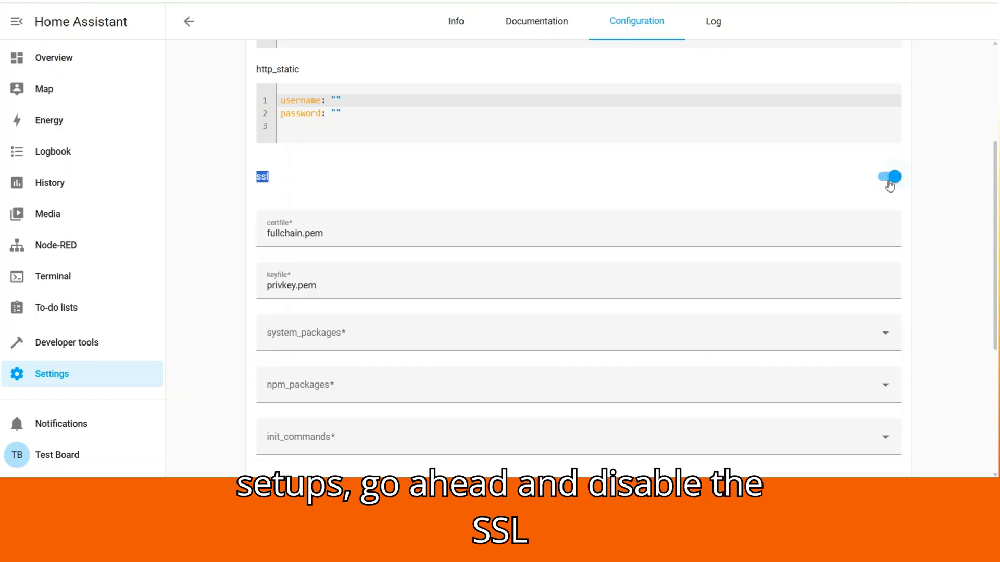
Step: Save Node-RED options with SSL disabled, start the add-on and load its sidebar panel
left_click(887, 177)
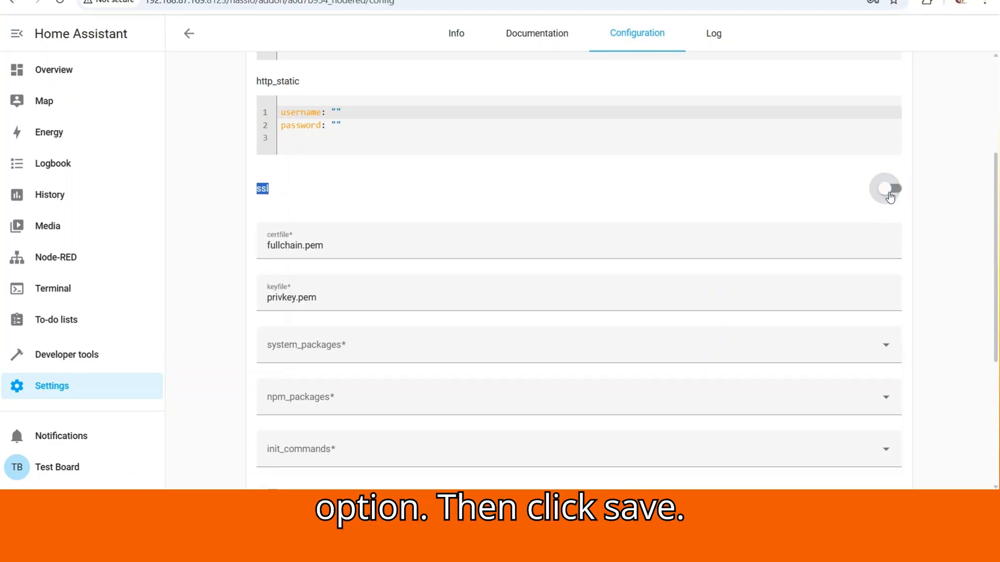
scroll("down", 3)
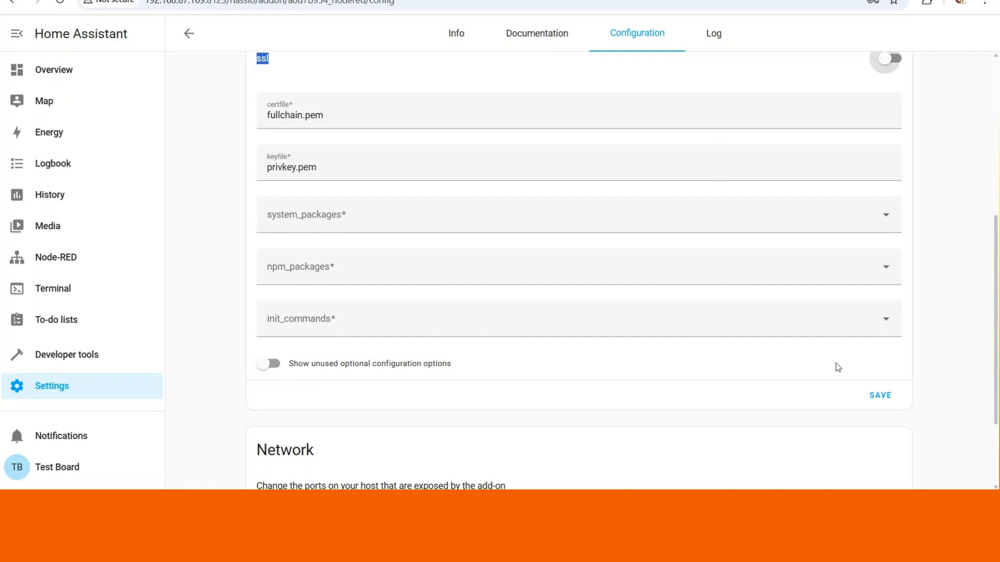
left_click(456, 34)
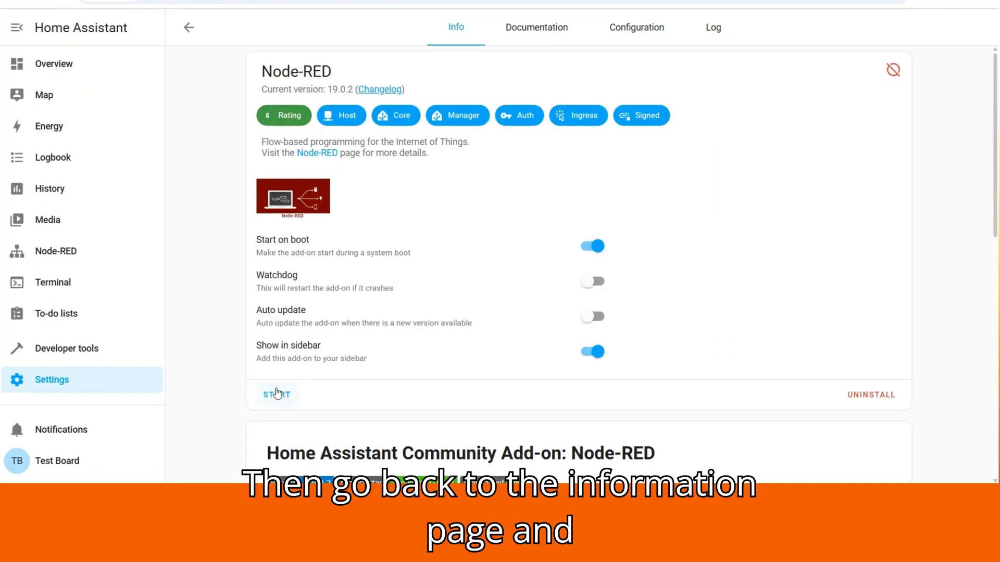
left_click(276, 395)
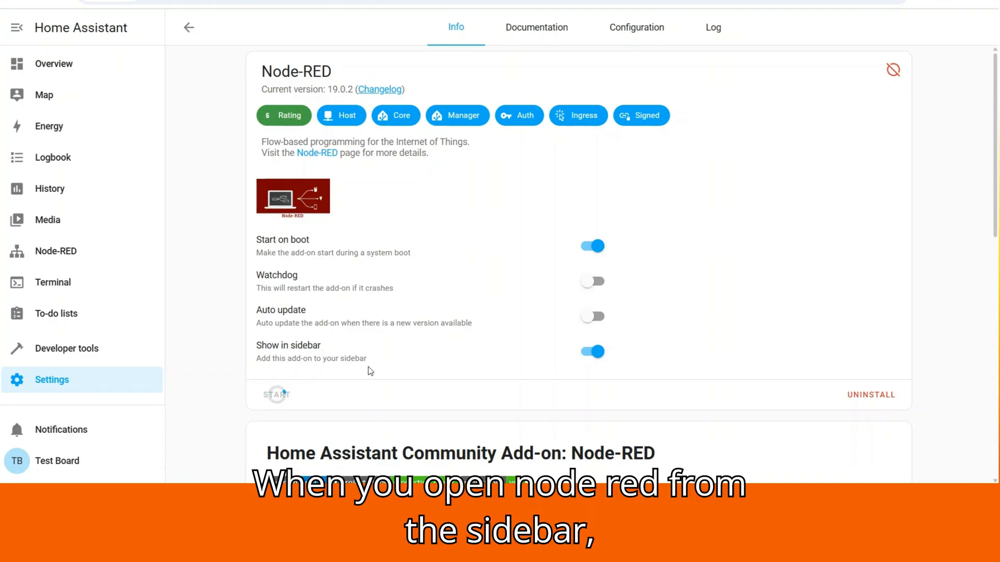
left_click(276, 395)
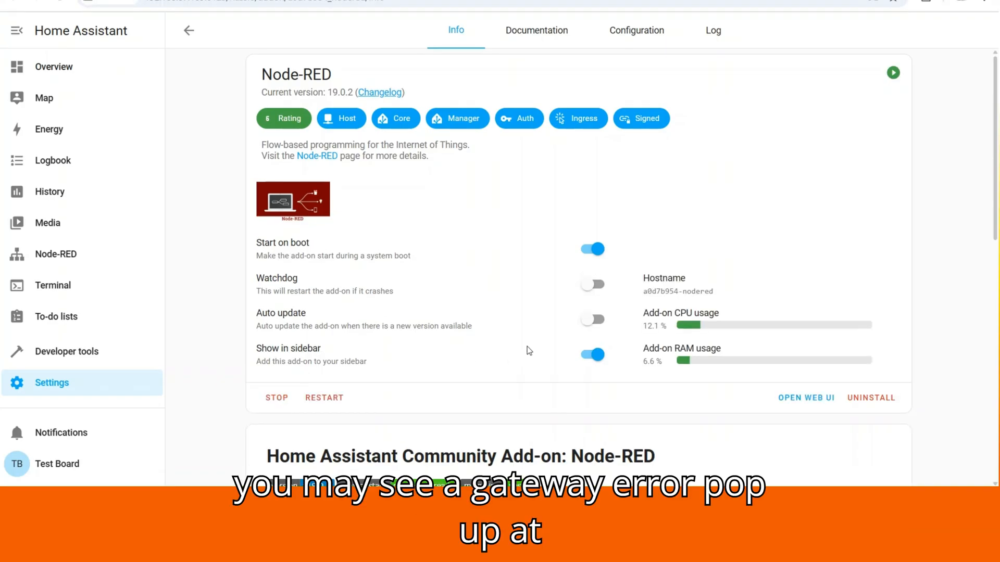
left_click(55, 254)
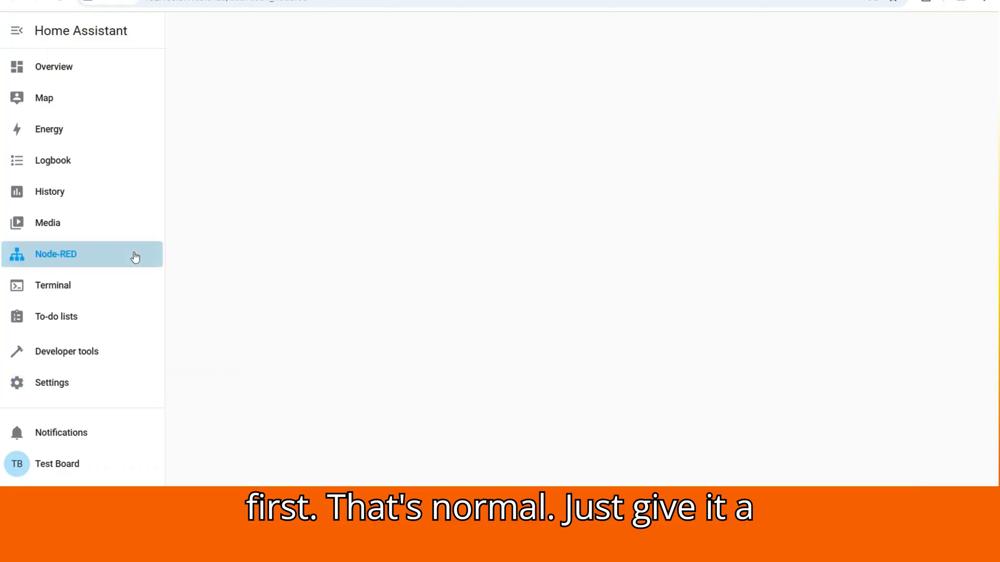
mouse_move(357, 240)
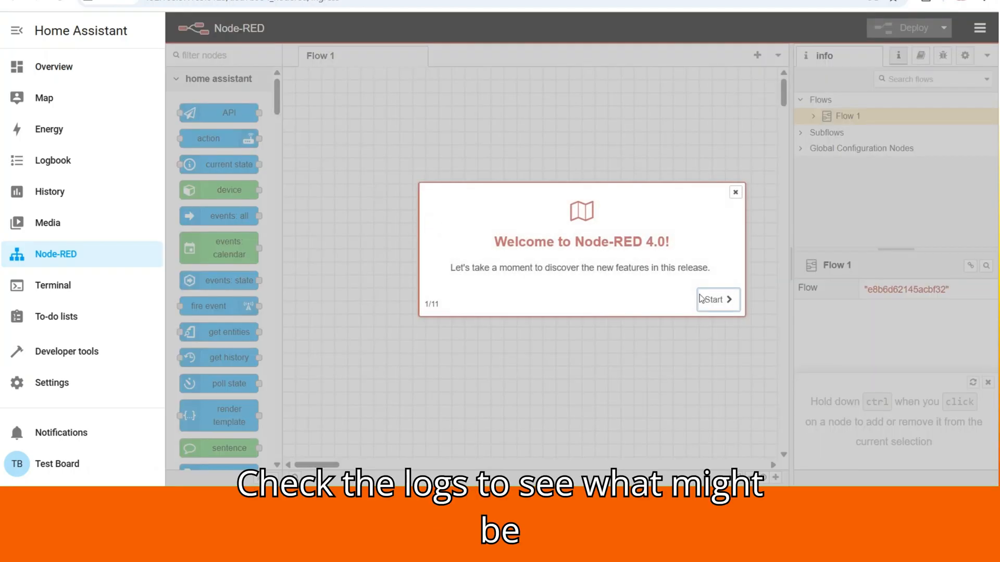
Step: Start and then dismiss the Node-RED welcome tour
left_click(717, 300)
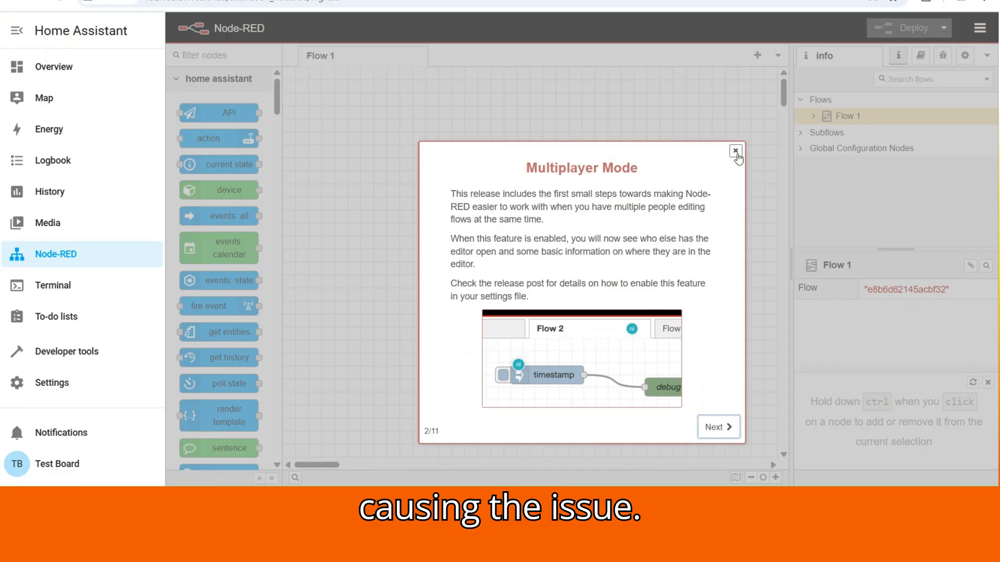
left_click(735, 151)
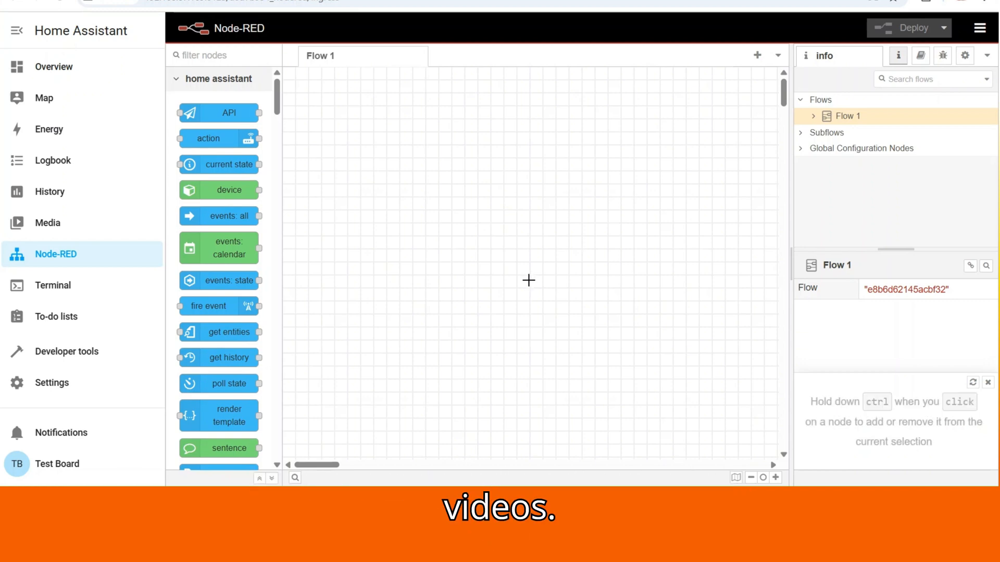
mouse_move(298, 318)
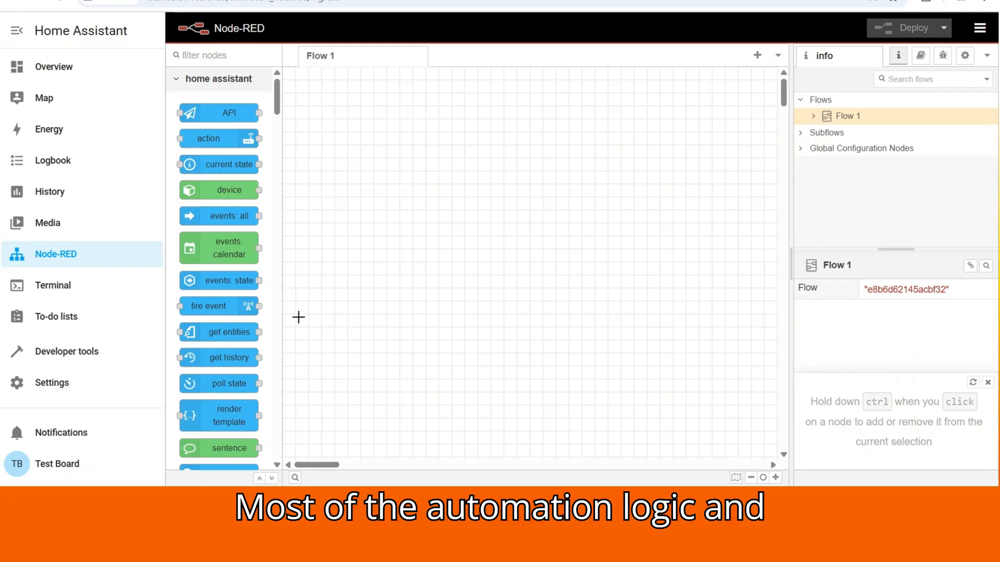
mouse_move(554, 278)
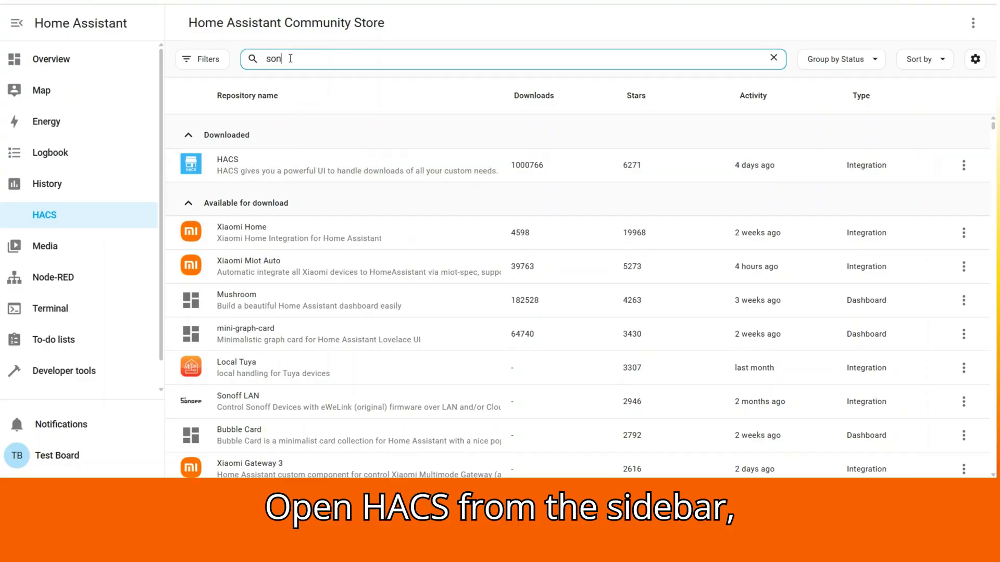
Step: Find Sonoff LAN in HACS and download version 3.8.2
type("offf lan")
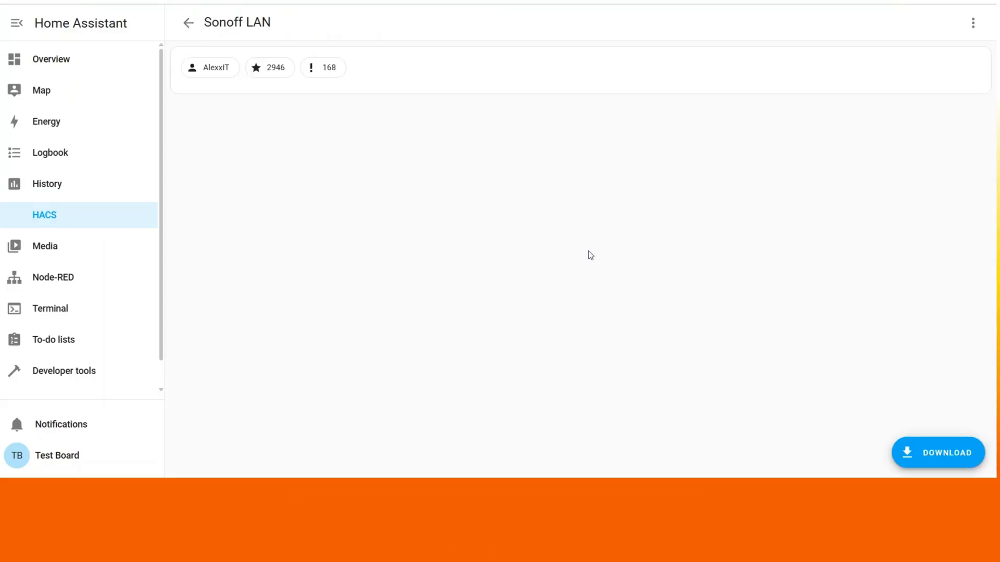
left_click(938, 452)
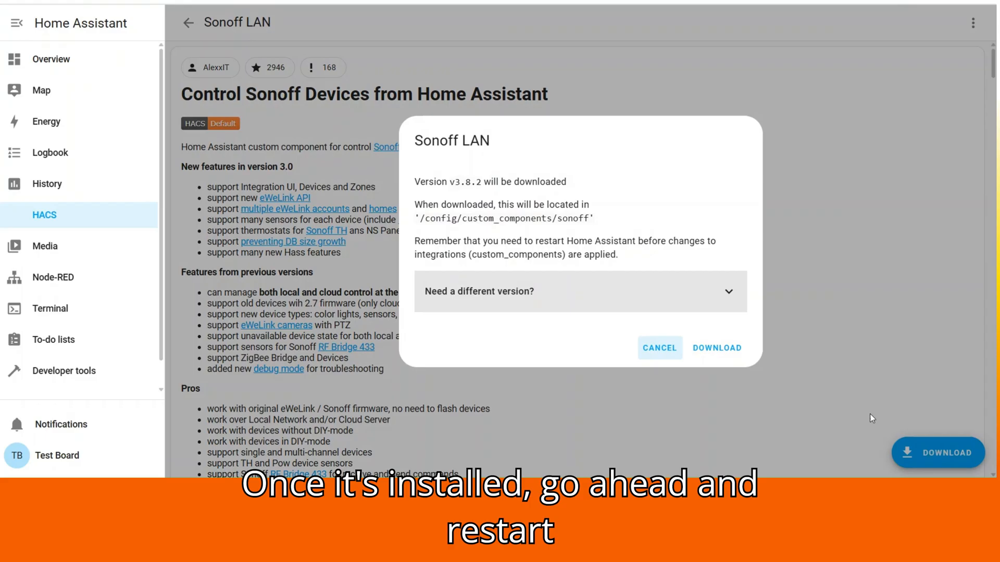
left_click(717, 347)
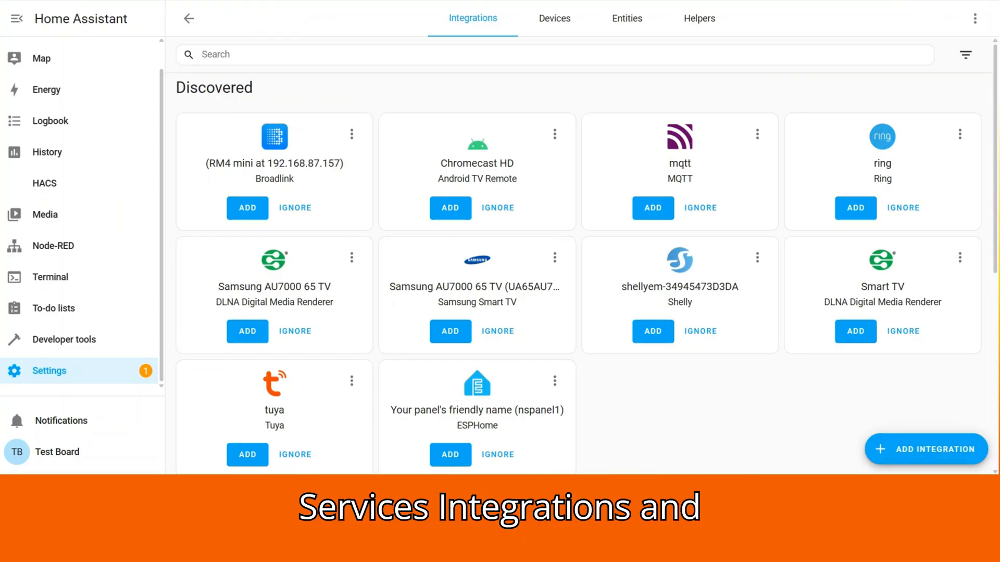
Step: Add the Sonoff integration and submit the eWeLink account email and password
left_click(926, 450)
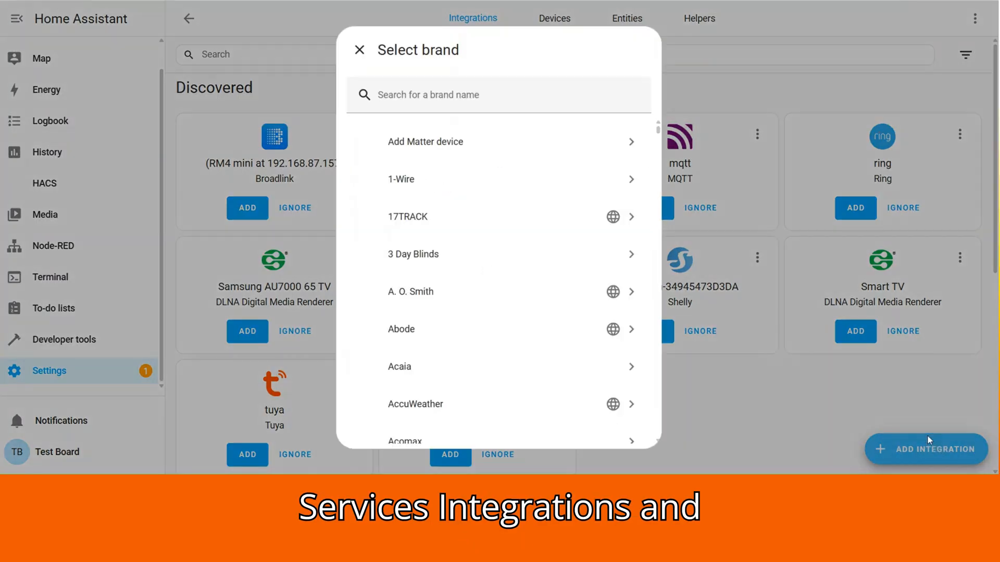
type("son")
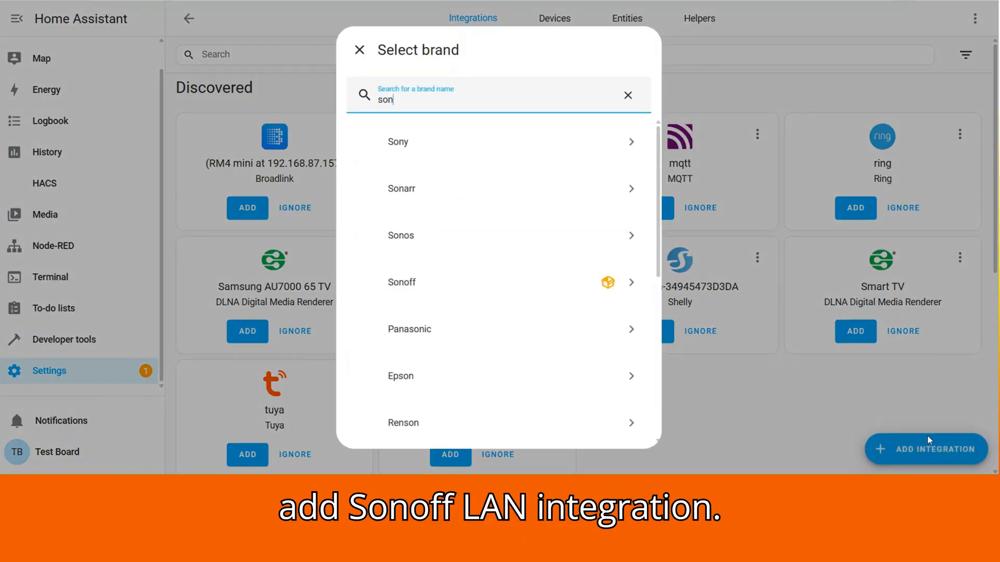
type("off")
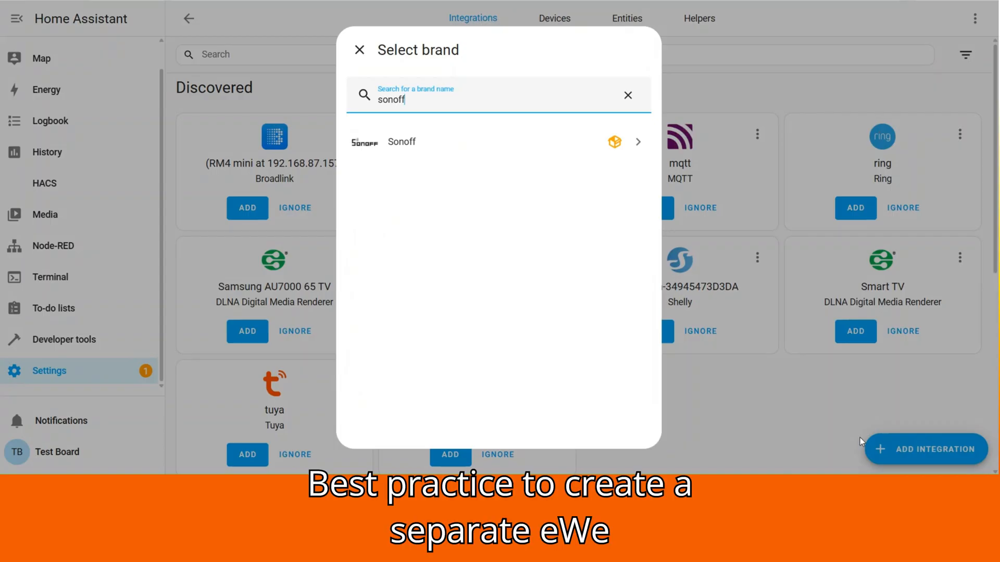
mouse_move(616, 258)
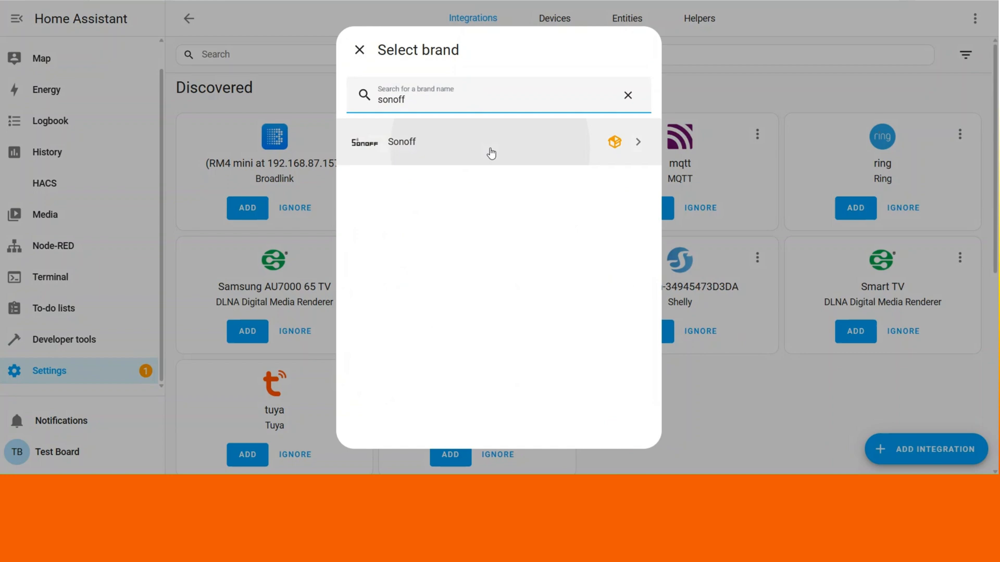
left_click(491, 142)
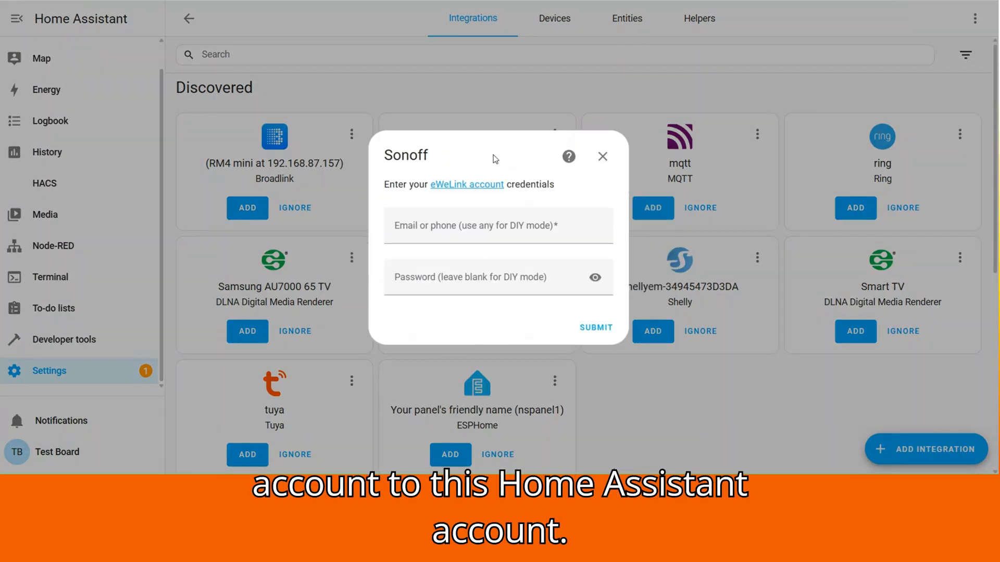
left_click(498, 205)
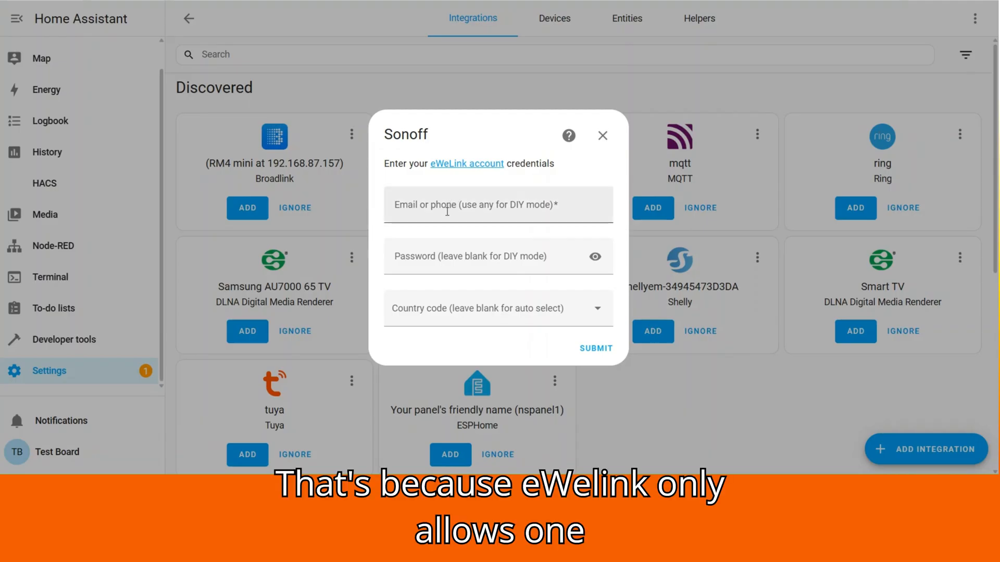
left_click(497, 205)
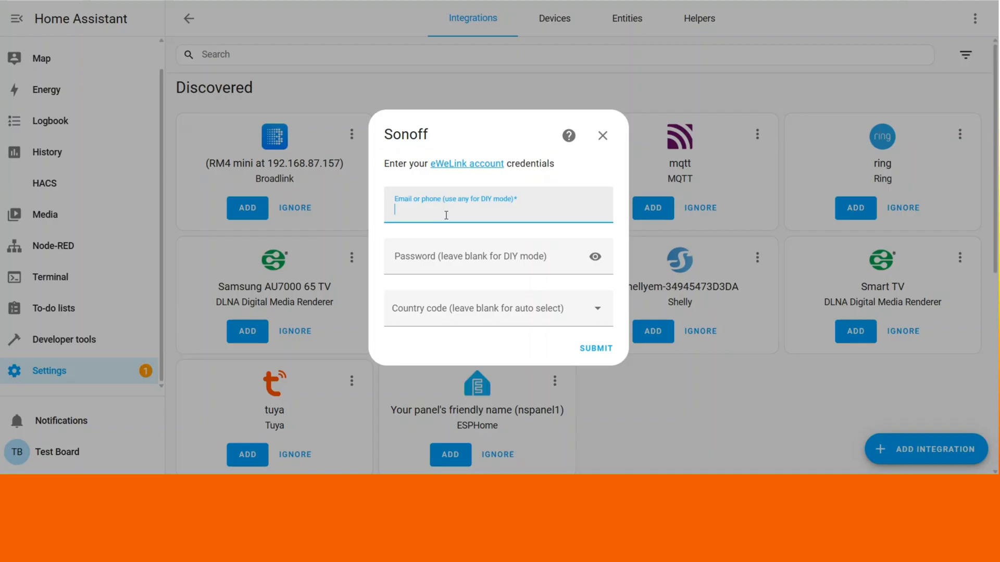
left_click(595, 349)
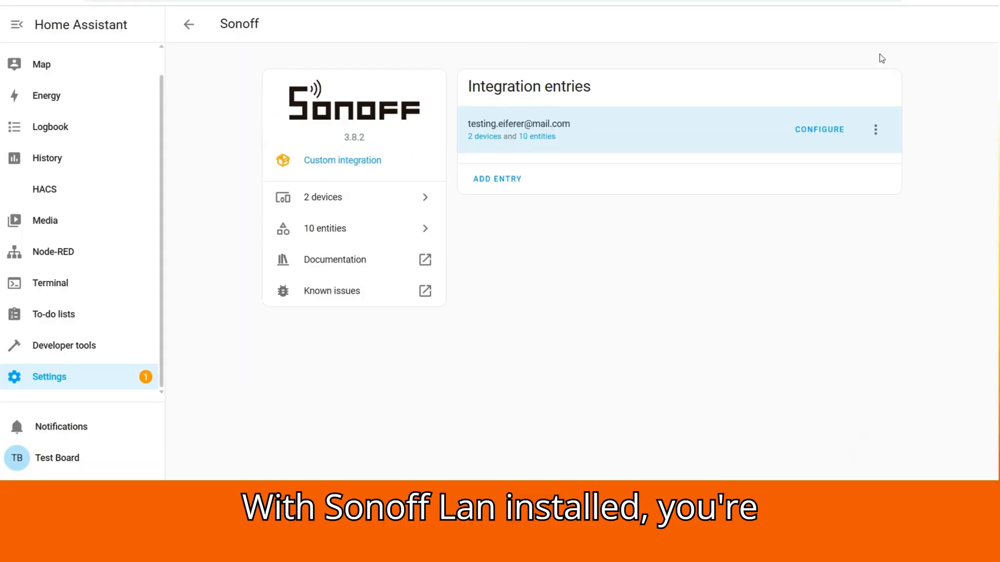
mouse_move(888, 29)
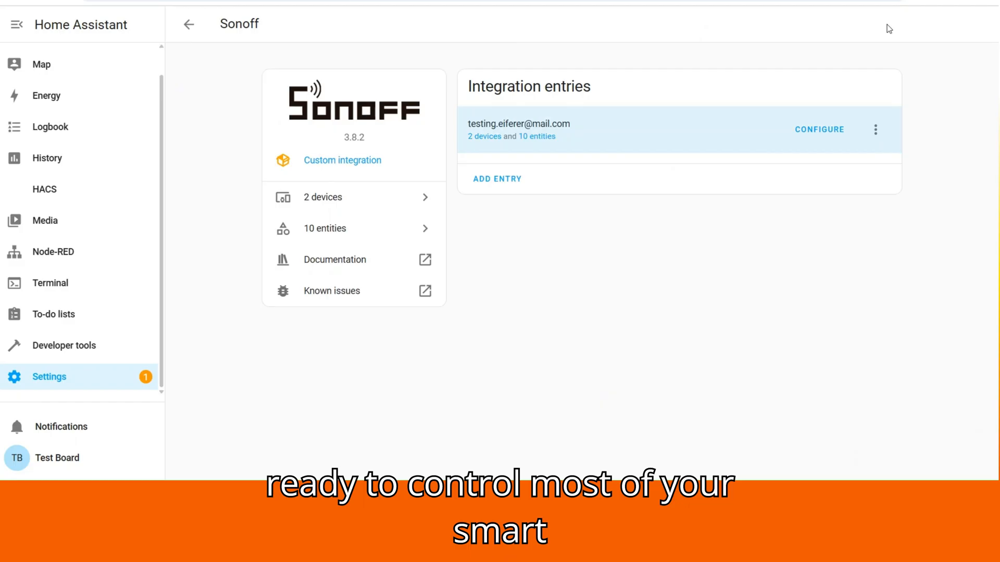
mouse_move(542, 229)
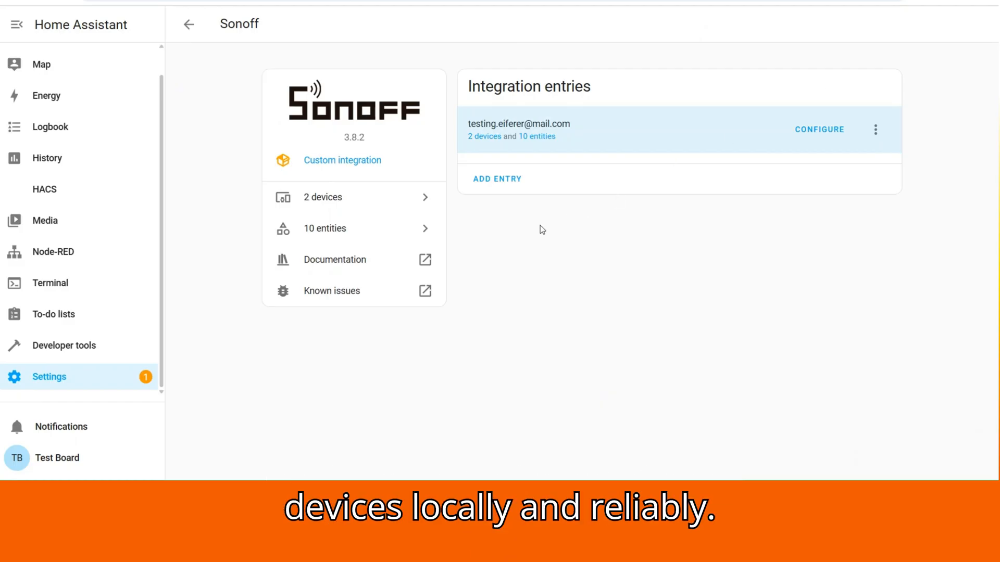
mouse_move(493, 151)
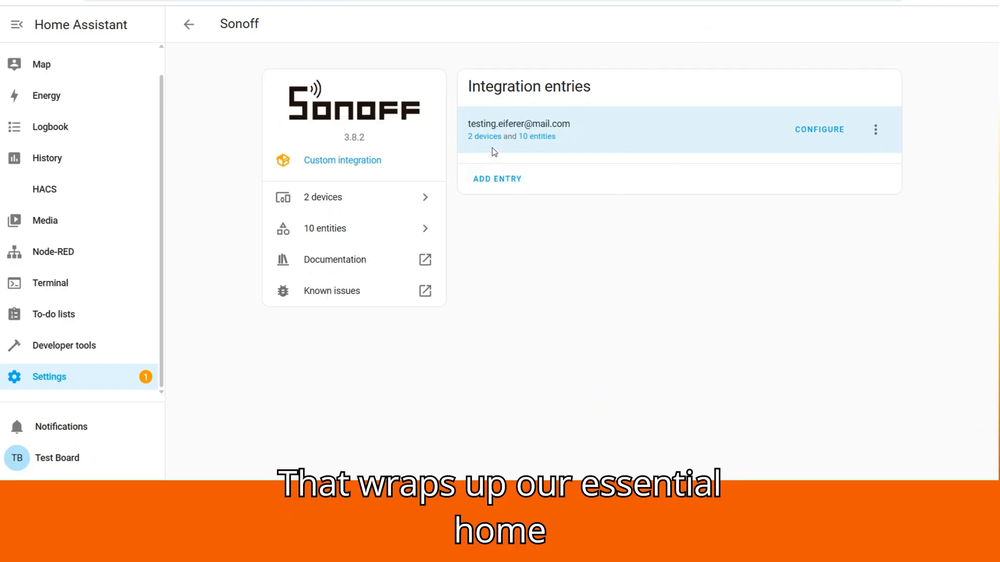
Step: From the Sonoff integration's 2 devices list, open the BASICR2 Test device
left_click(322, 197)
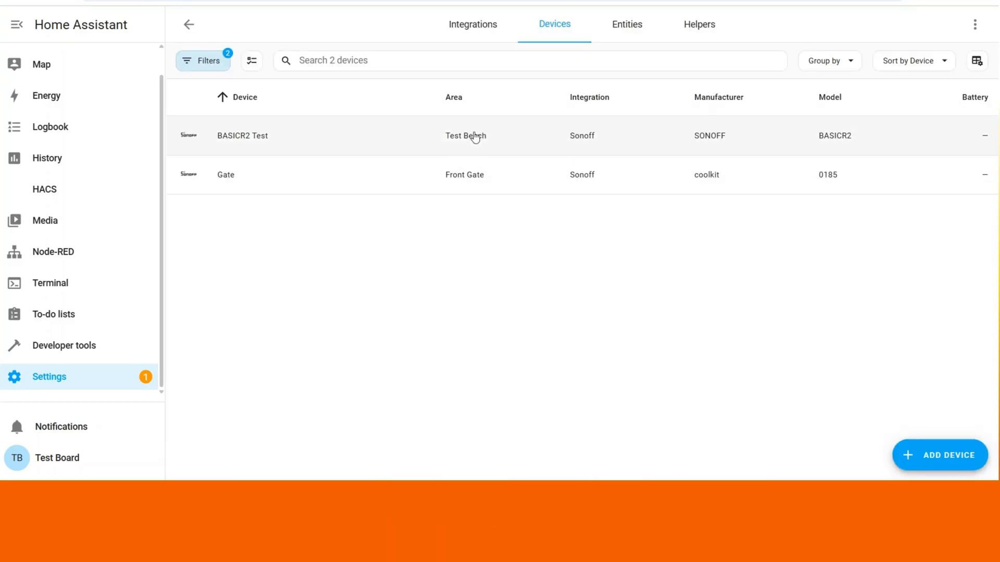
left_click(242, 136)
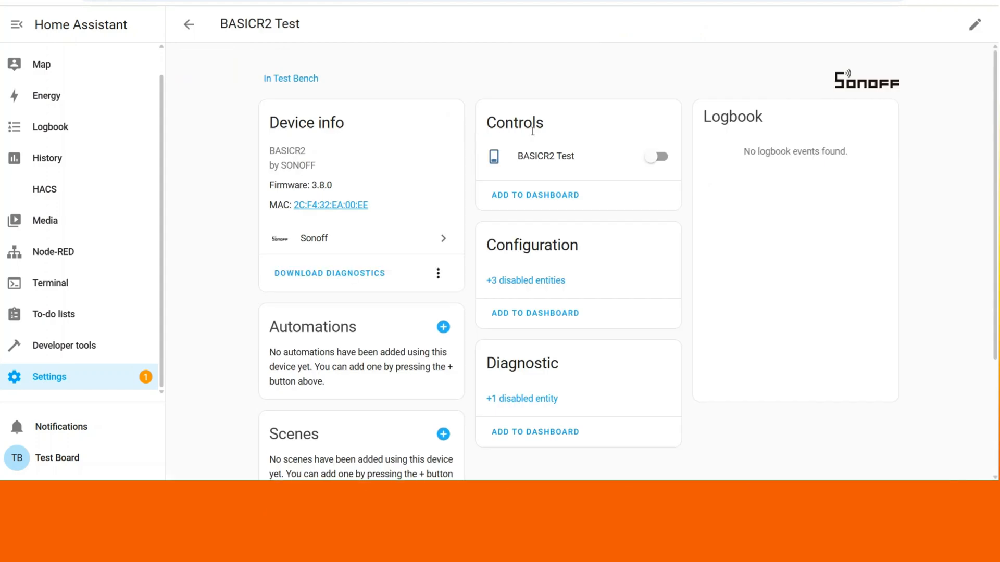
mouse_move(623, 163)
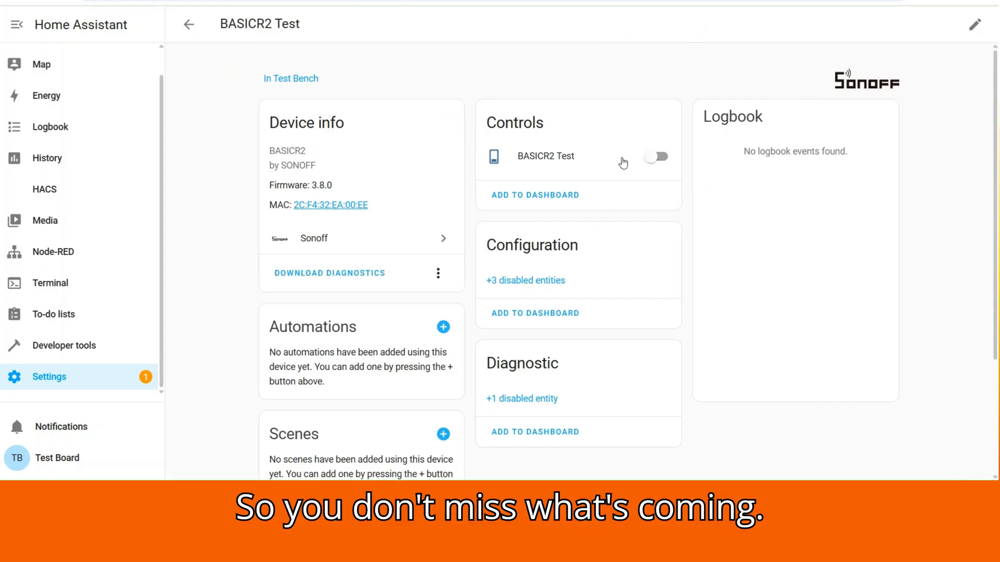